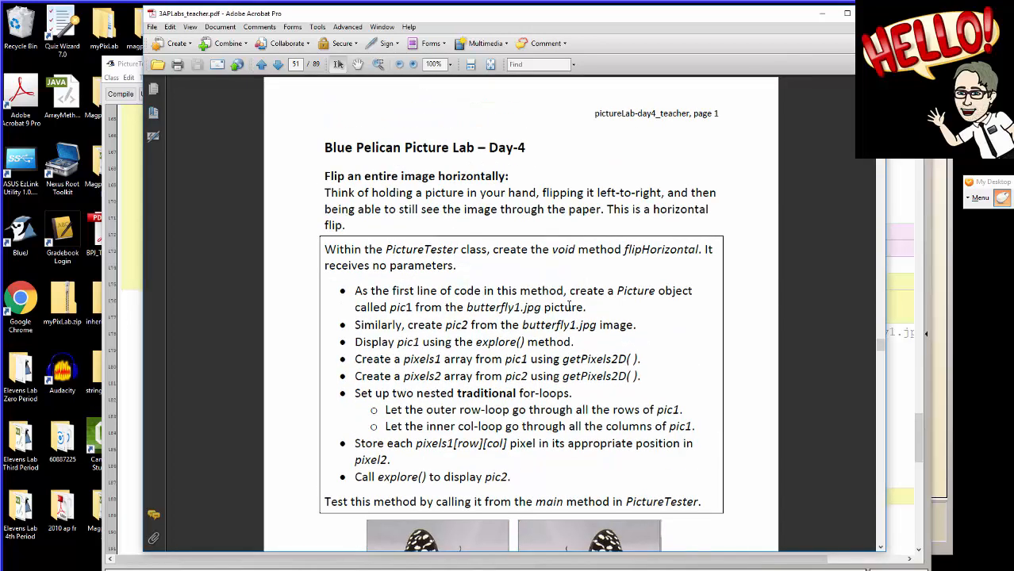
Read the Day-4 flipHorizontal steps in the PDF and select them for copying into the code.
scroll(down, 3)
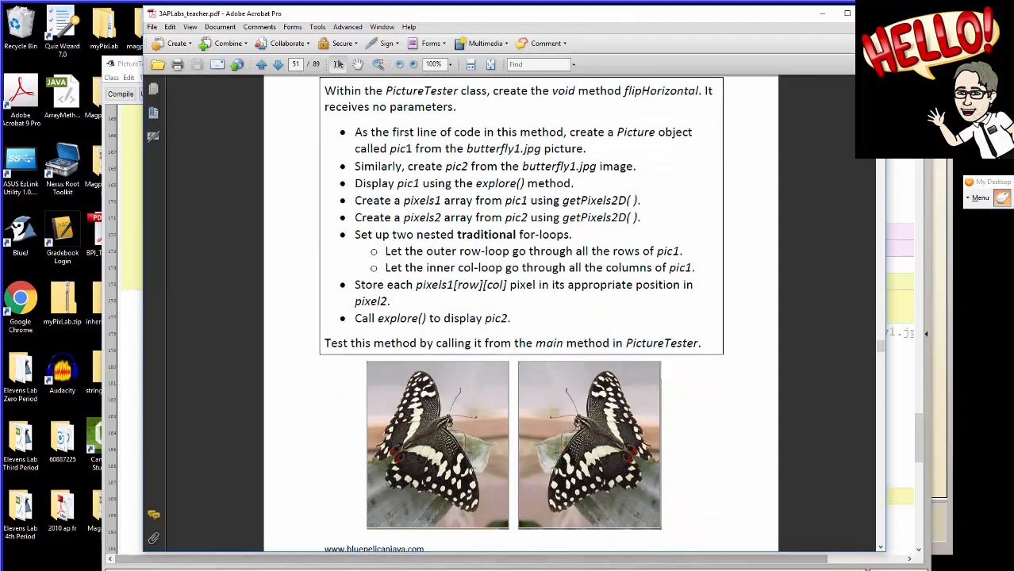
mouse_move(429, 452)
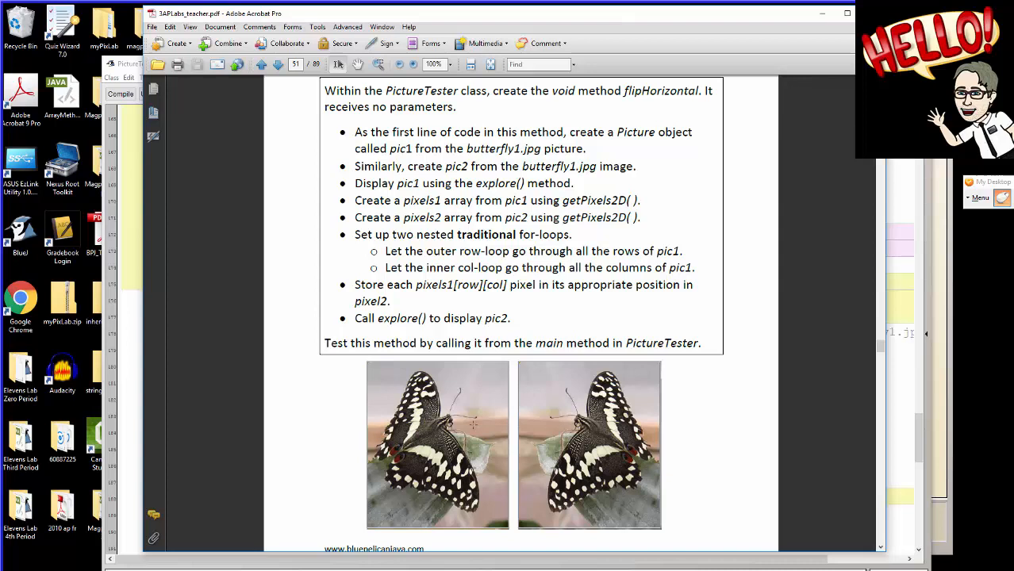
mouse_move(479, 416)
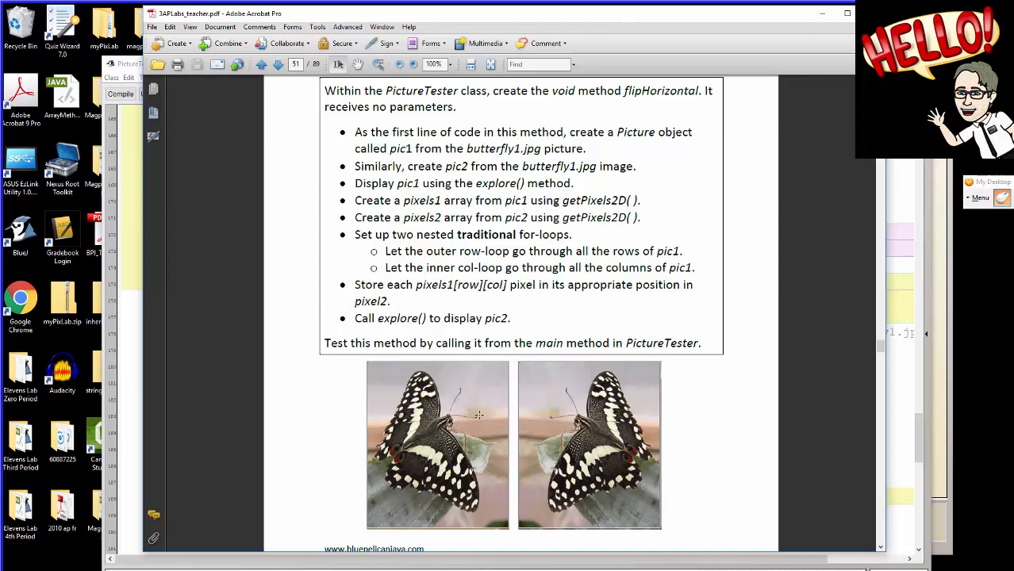
mouse_move(480, 416)
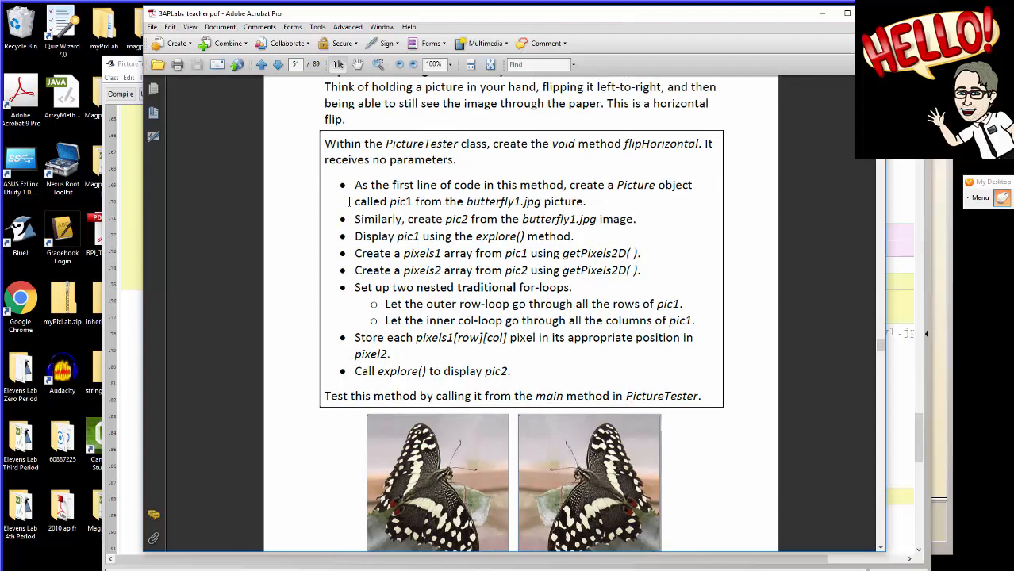
drag(355, 184, 511, 371)
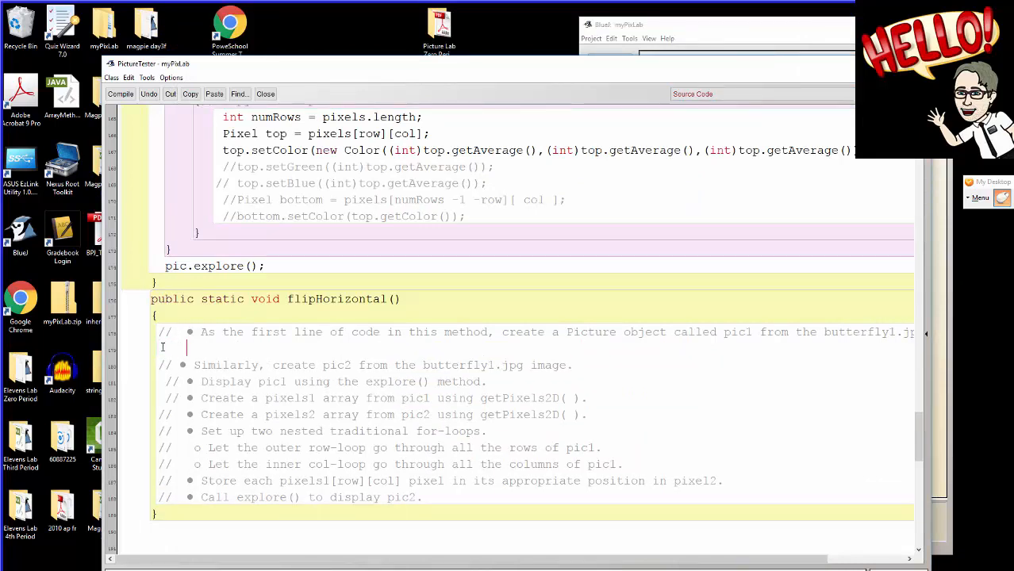
Write Picture pic1 = new Picture("butterfly1.jpg"); as flipHorizontal's first statement.
text(P)
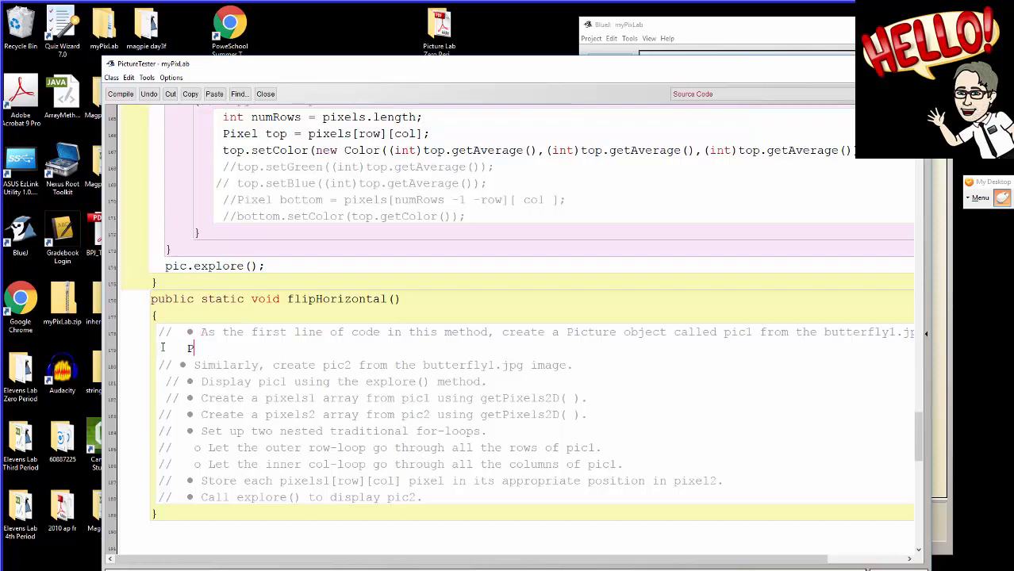
text(Picture)
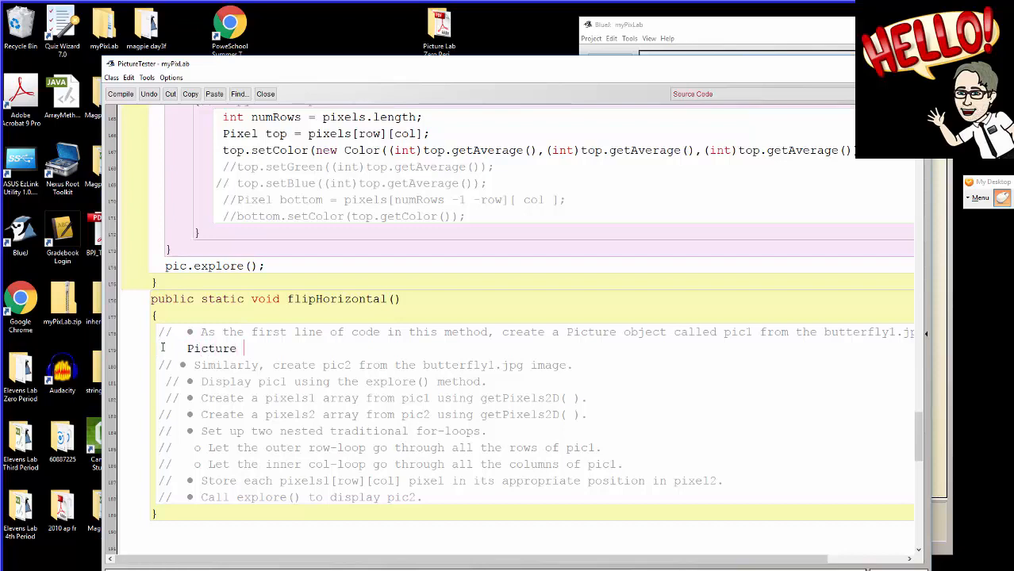
text(pic1)
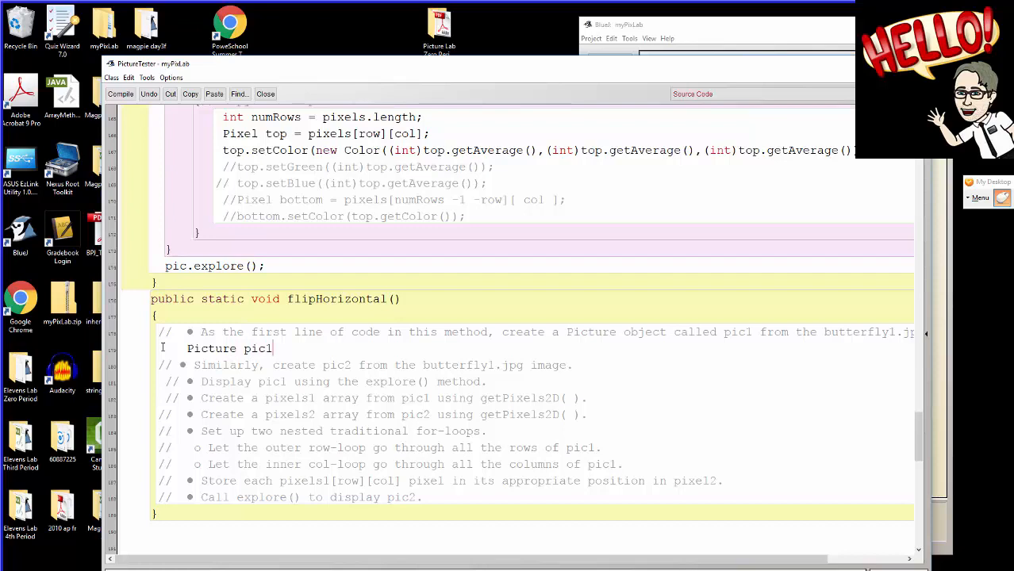
text(=)
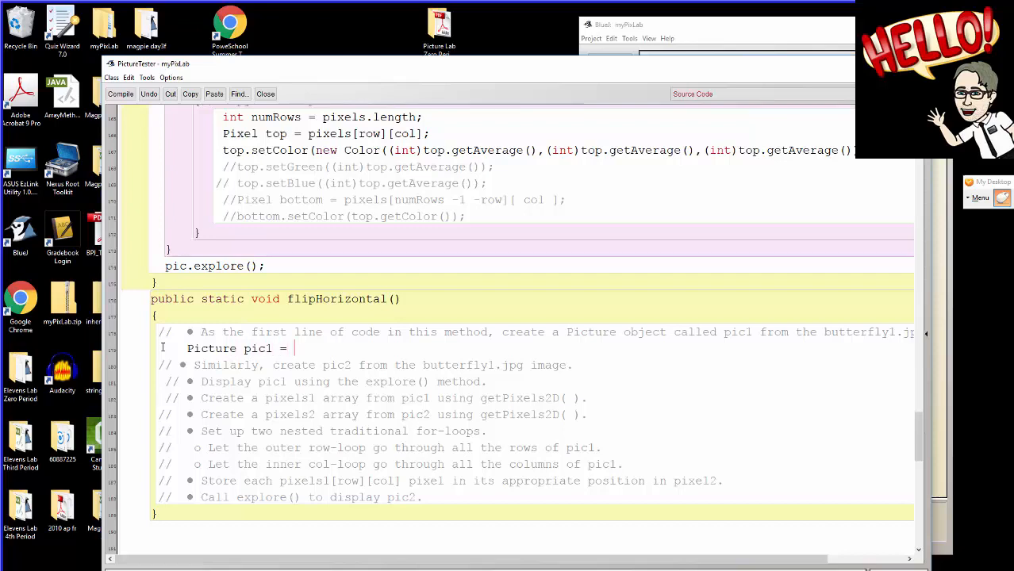
text(new)
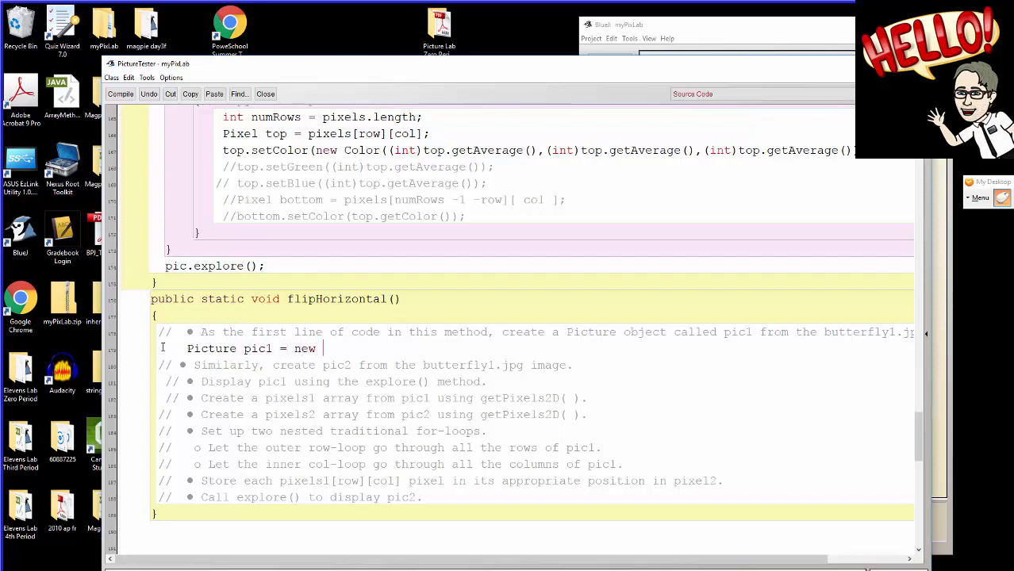
text(Piuc)
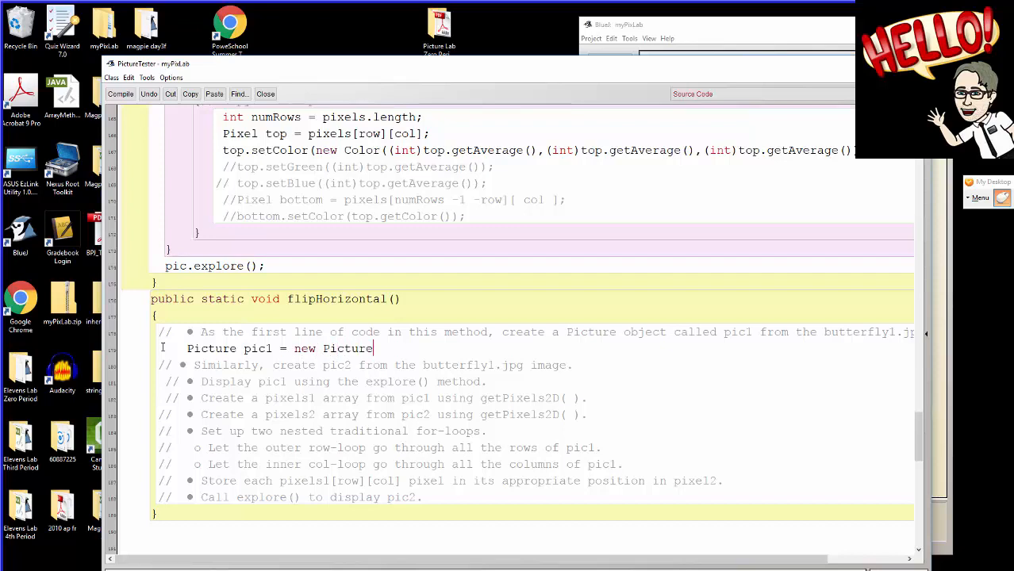
text(()
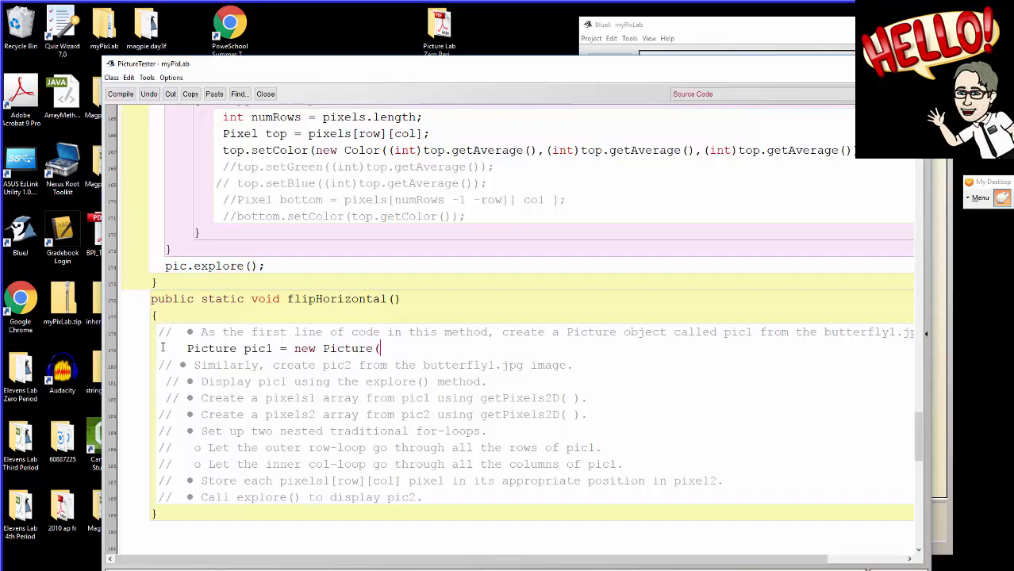
text("but)
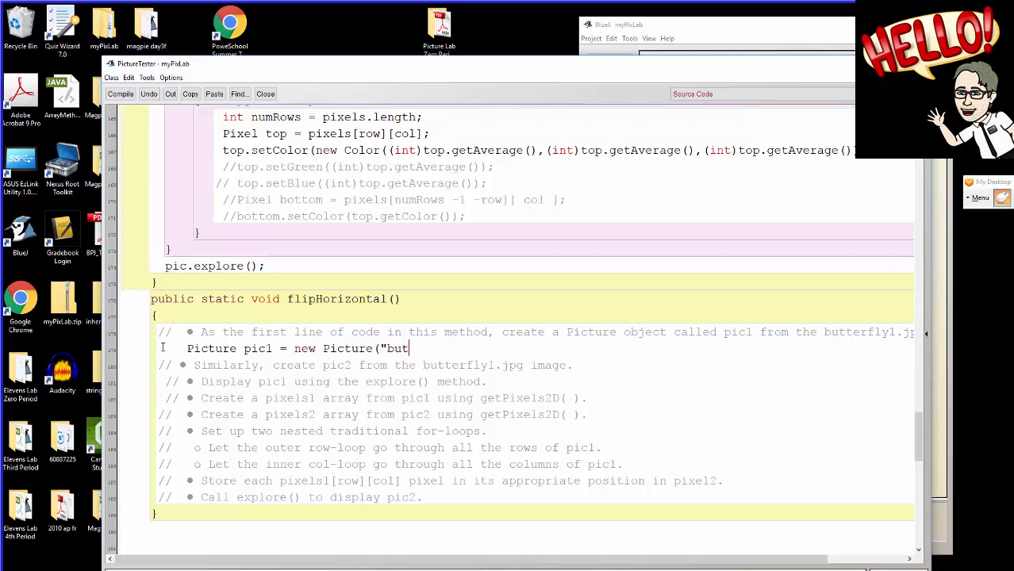
text(terfly)
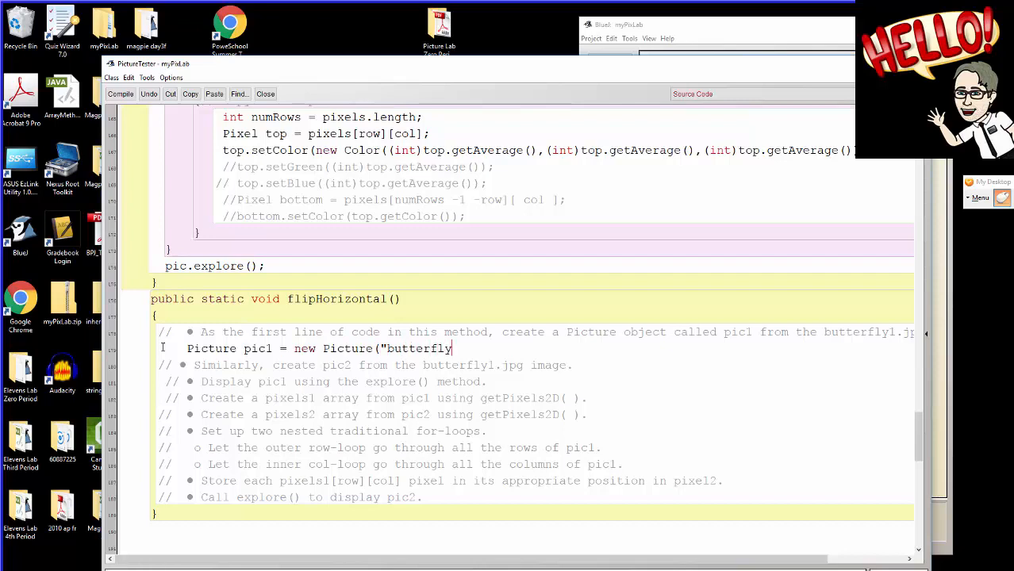
text(1.jpg")
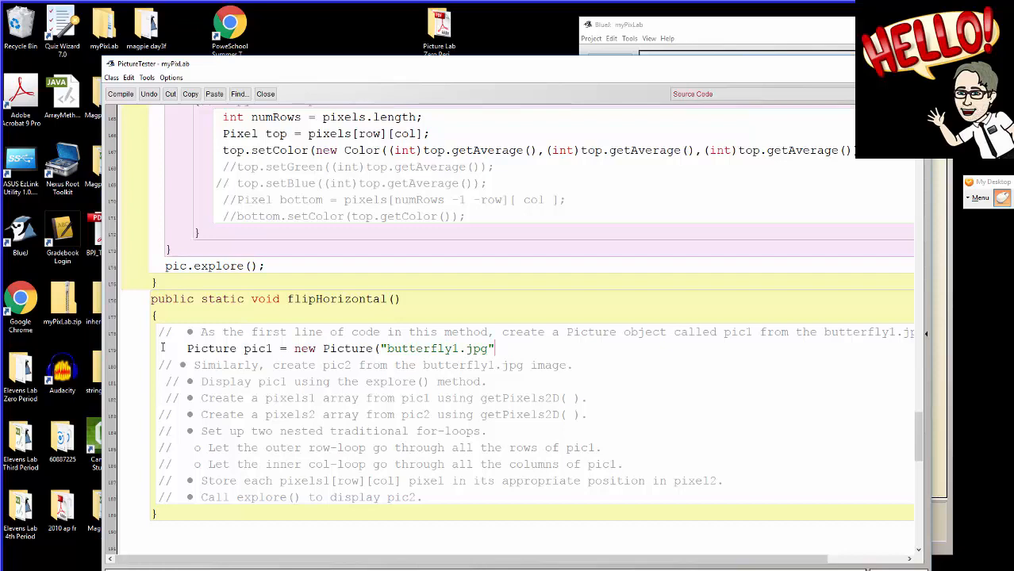
text();)
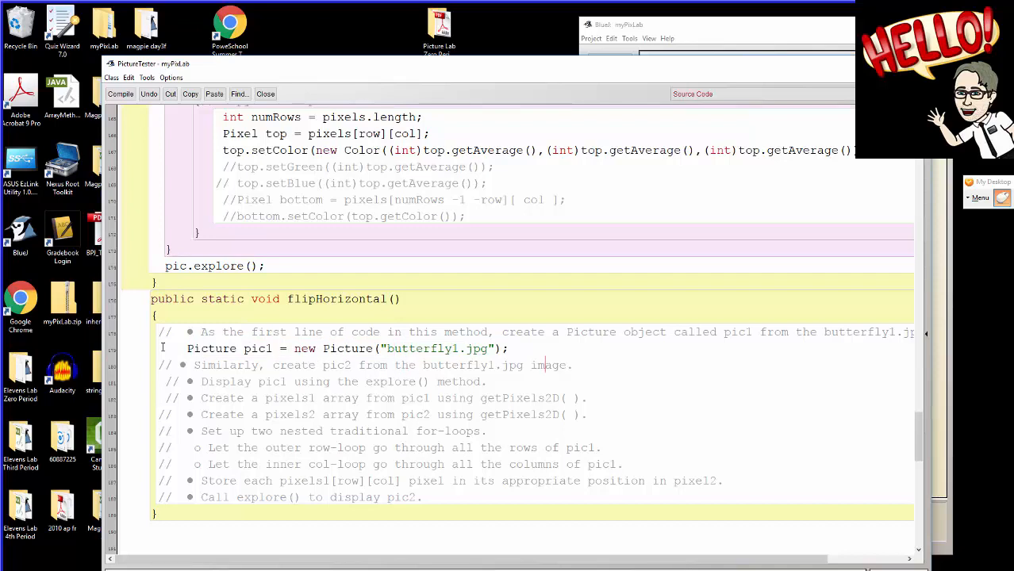
Add Picture pic2 = new Picture("butterfly1.jpg"); on the next line and delete the finished comments.
key(enter)
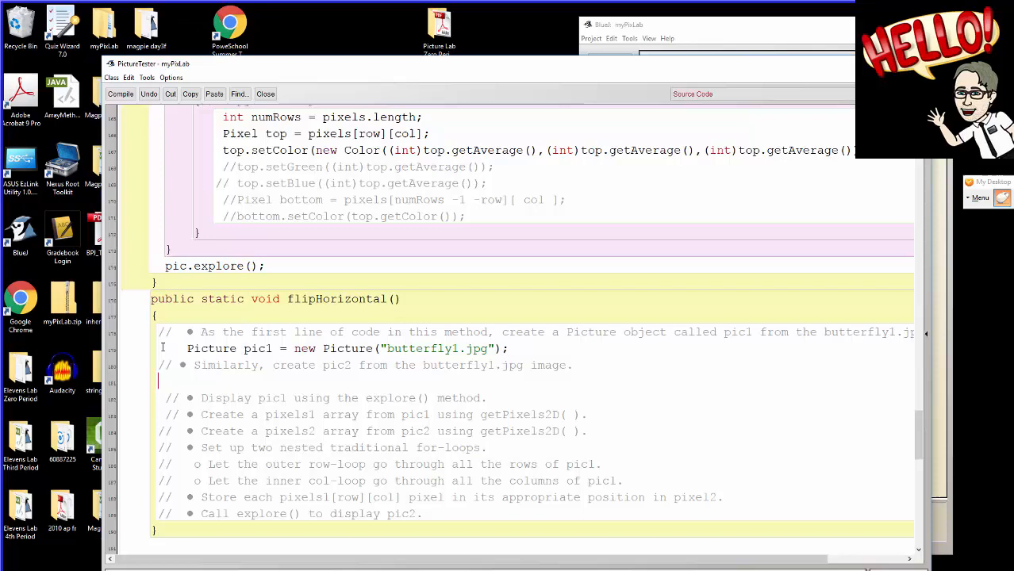
text(Picture pic1 = new Picture("butterfly1.jpg");)
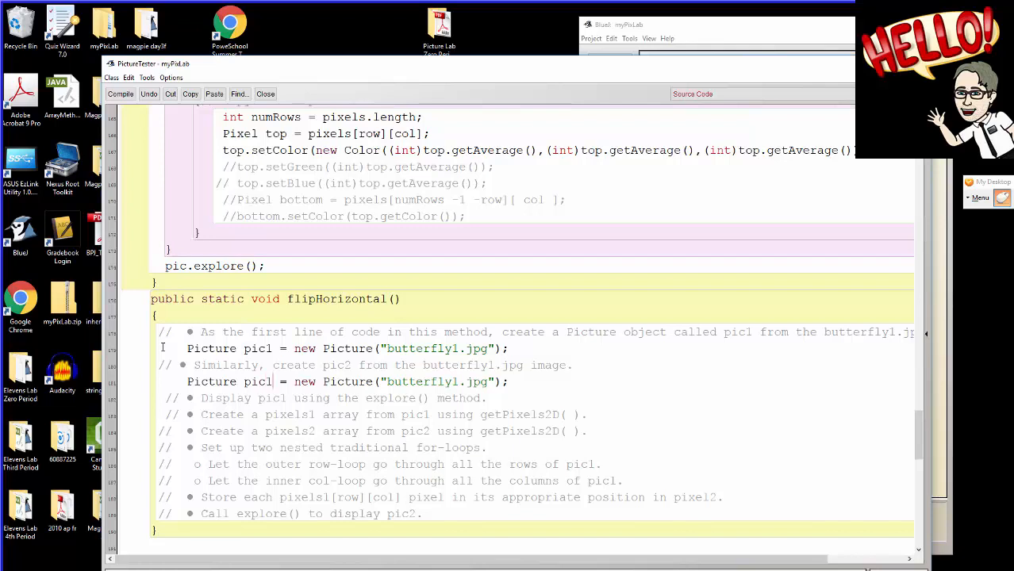
key(Backspace)
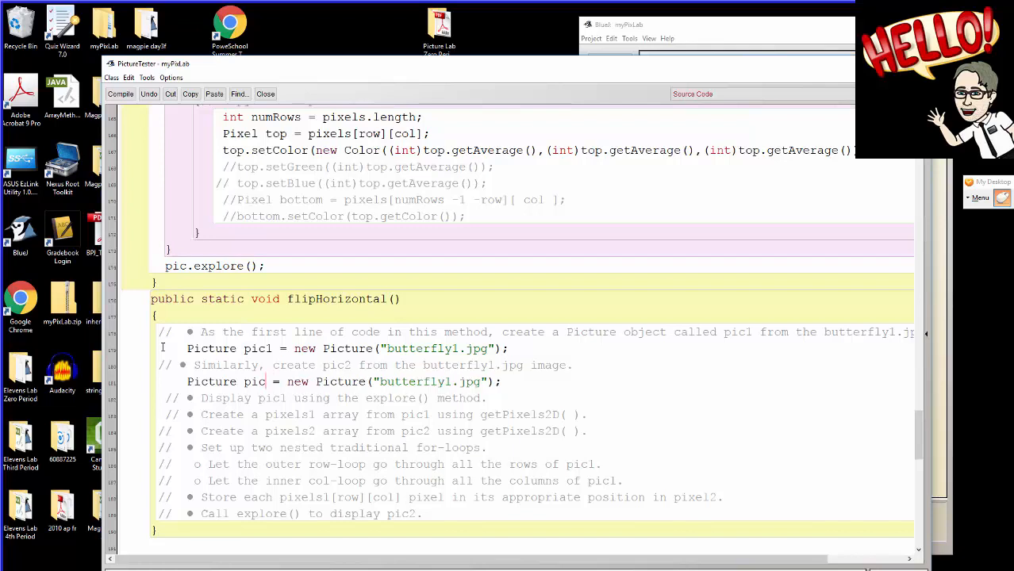
text(2)
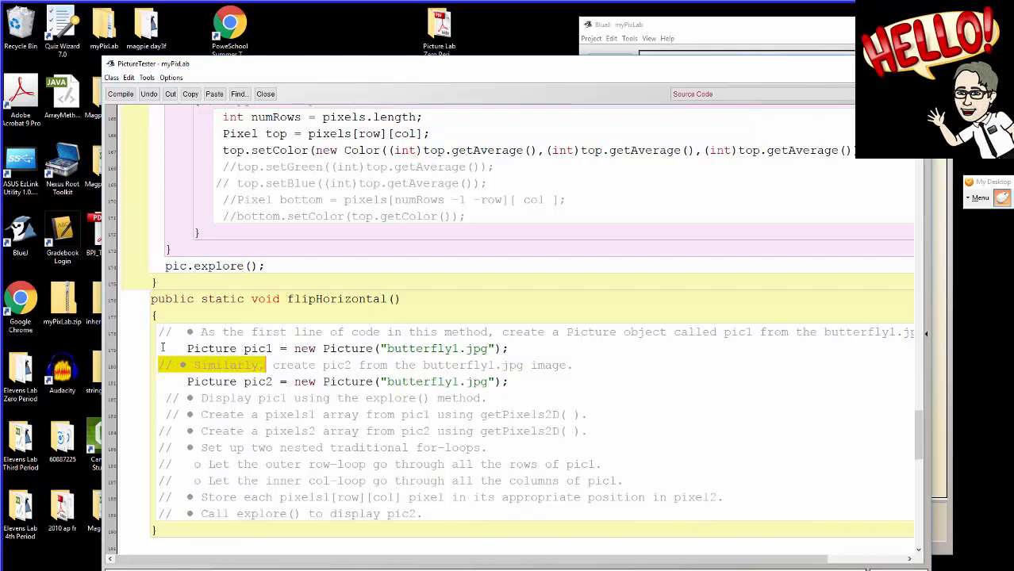
key(Delete)
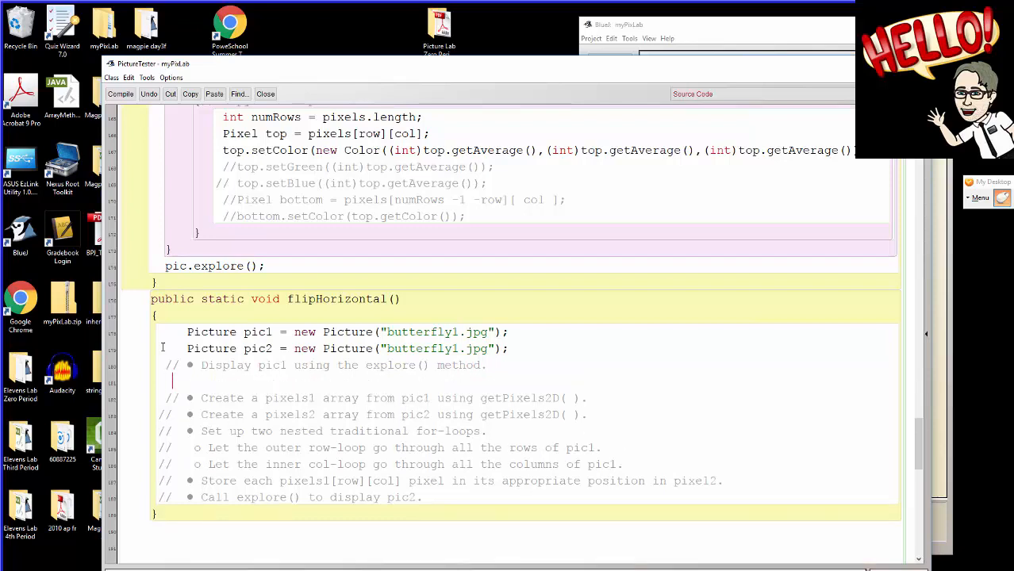
Add pic1.explore(); and remove the 'Display pic1' comment line.
text(pic1.)
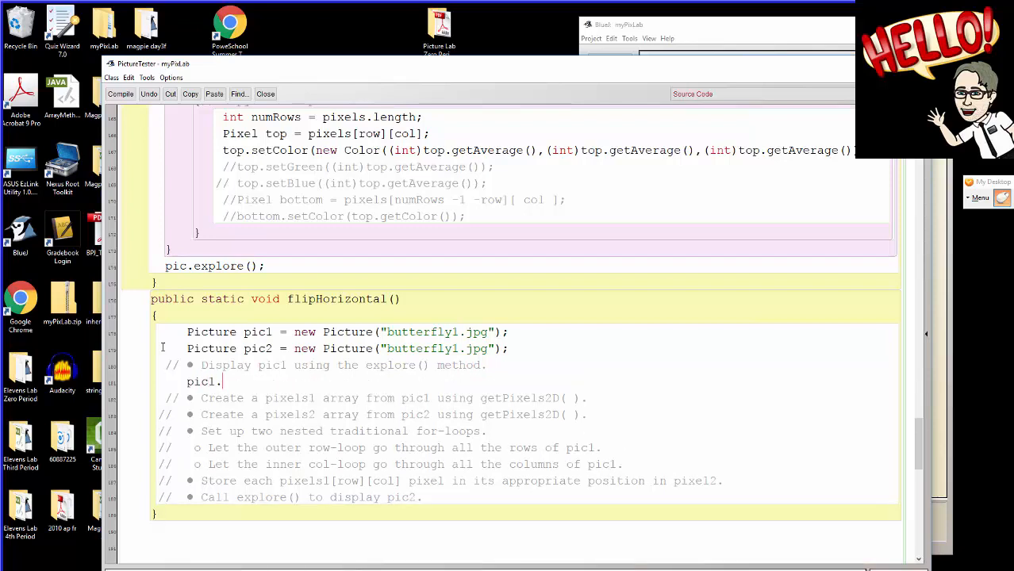
text(explo)
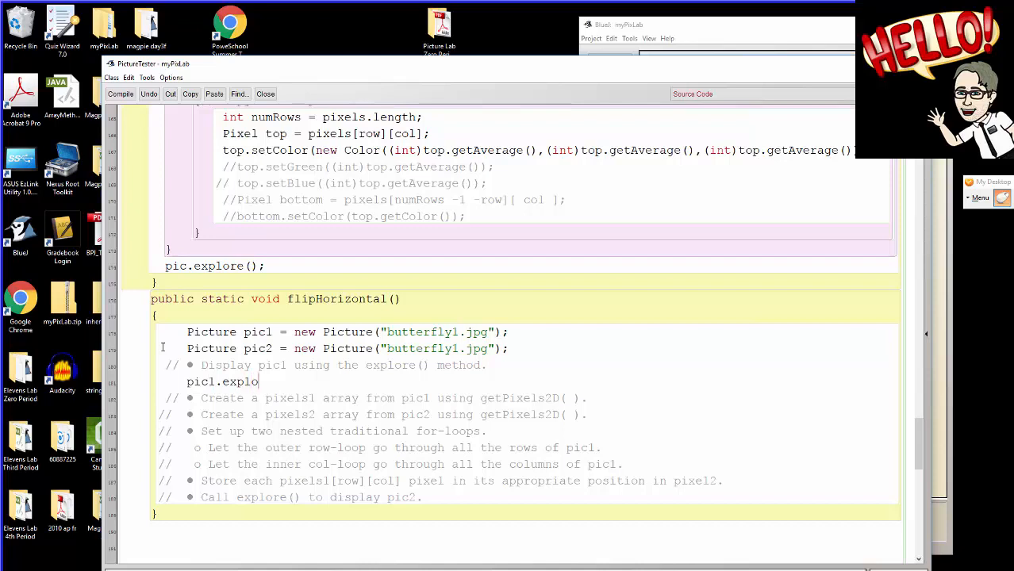
text(re();)
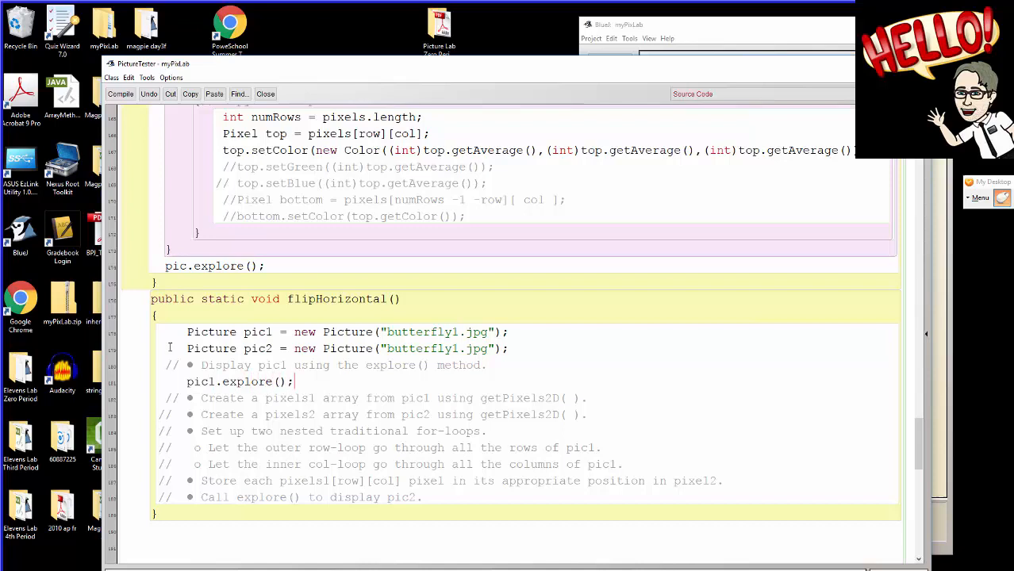
triple_click(342, 365)
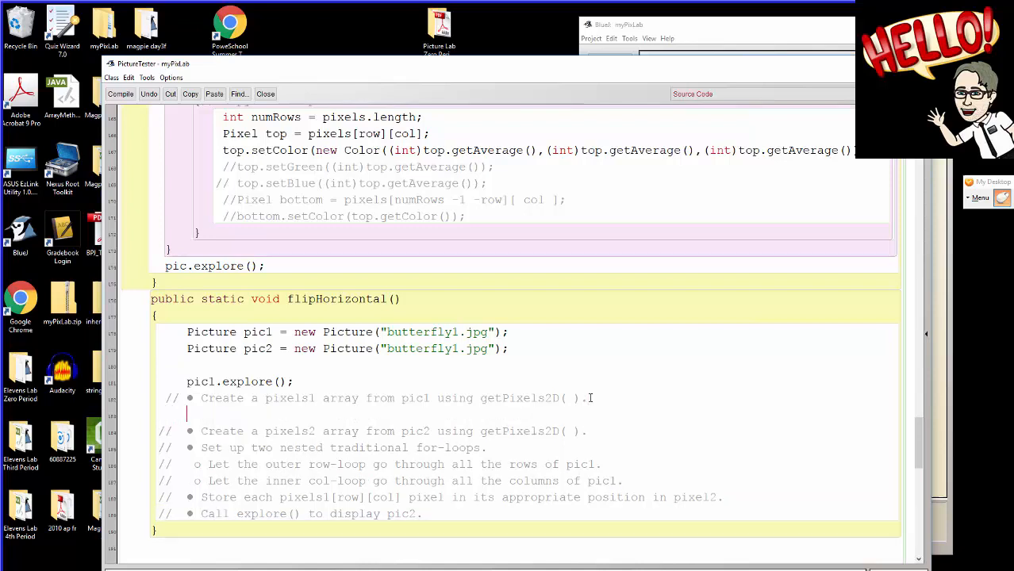
Write Pixel [][] pixels1 = pic1.getPixels2D(); in place of its comment line.
text(Pixel [][] pix)
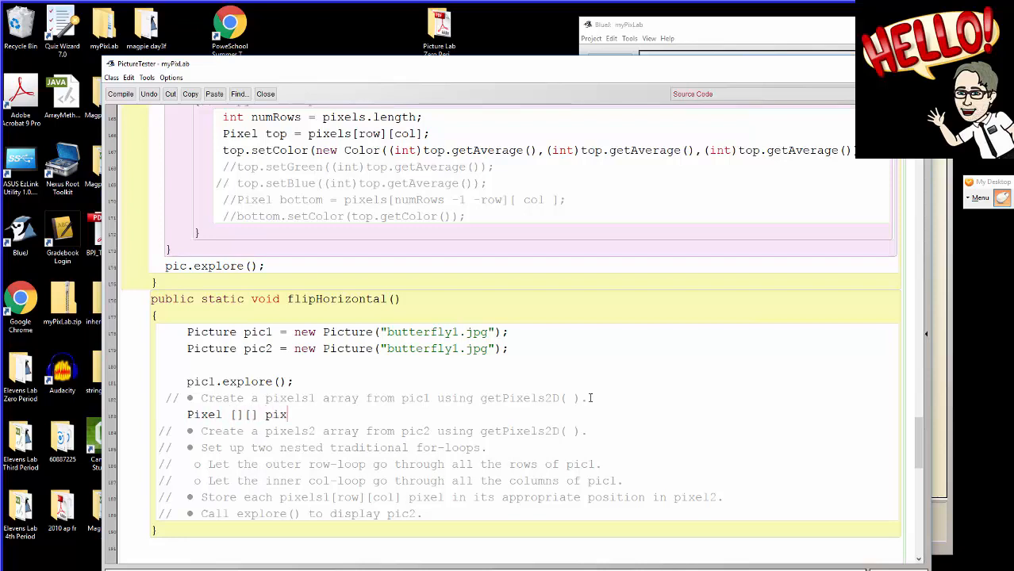
text(els)
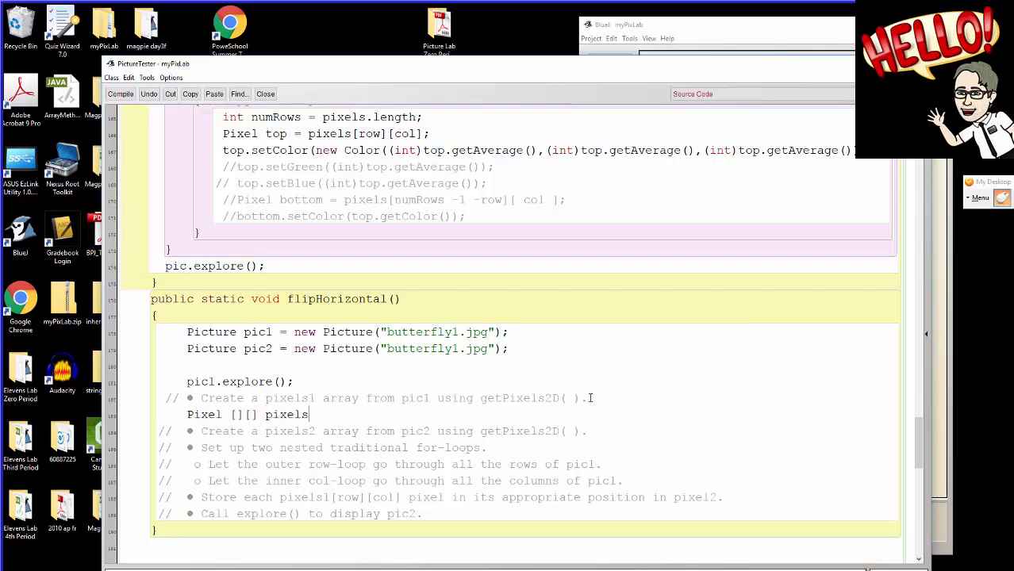
text(1)
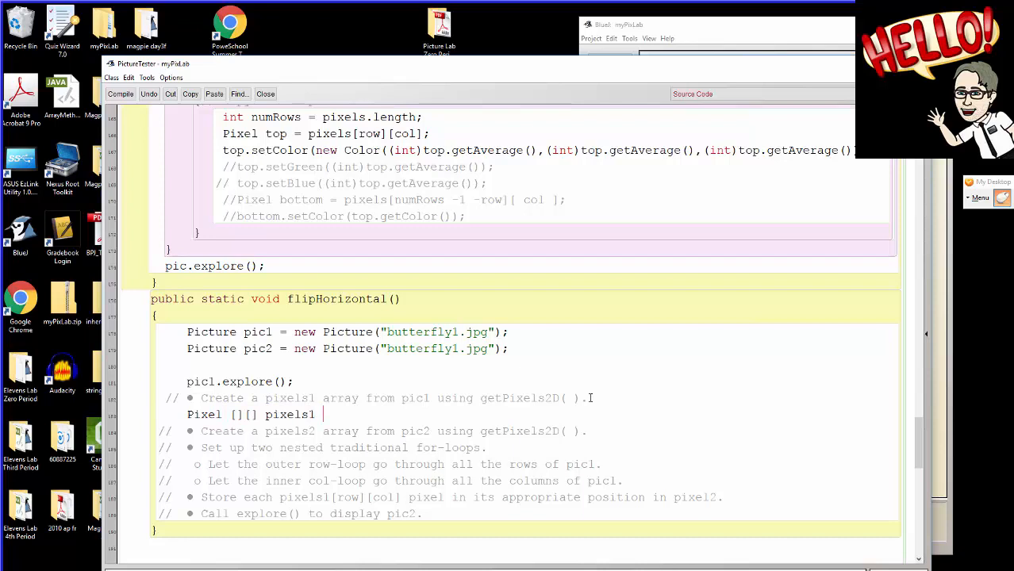
text(= pic1)
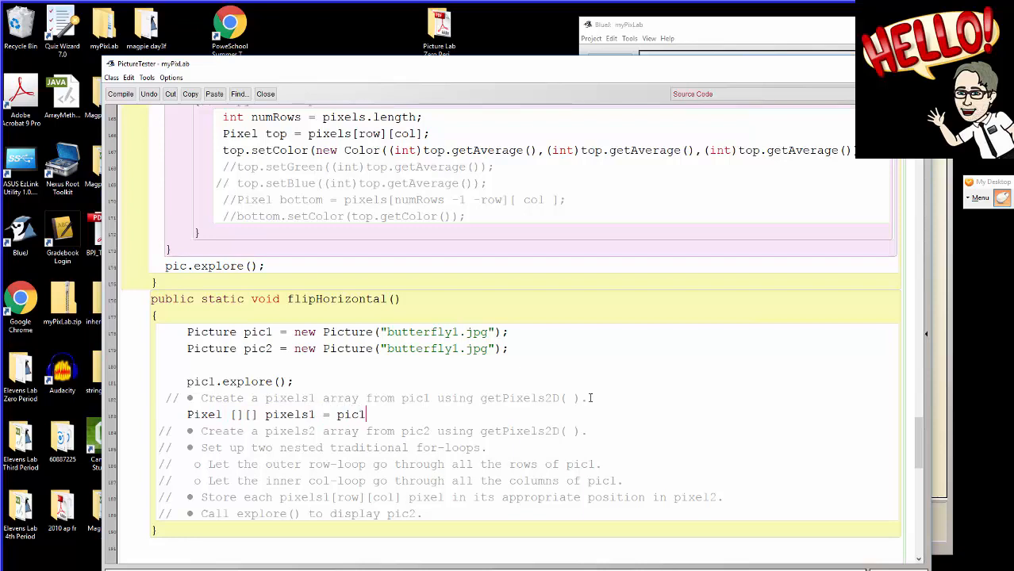
text(.)
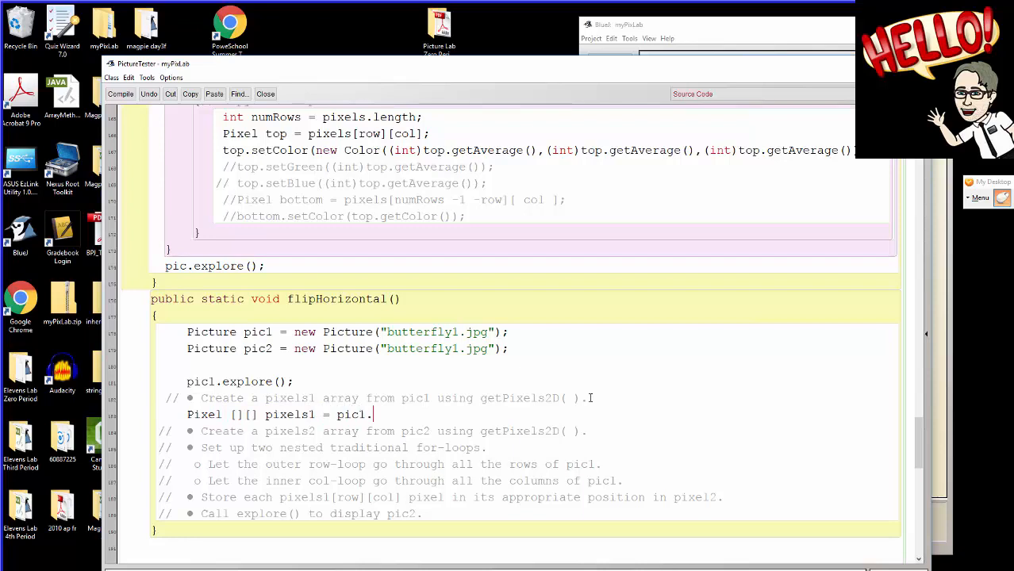
mouse_move(463, 422)
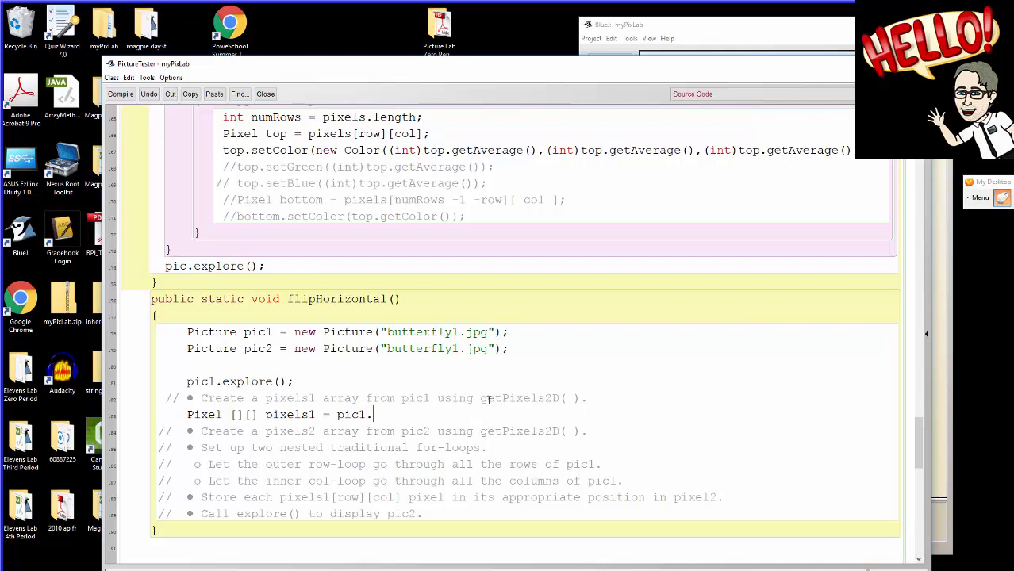
double_click(522, 396)
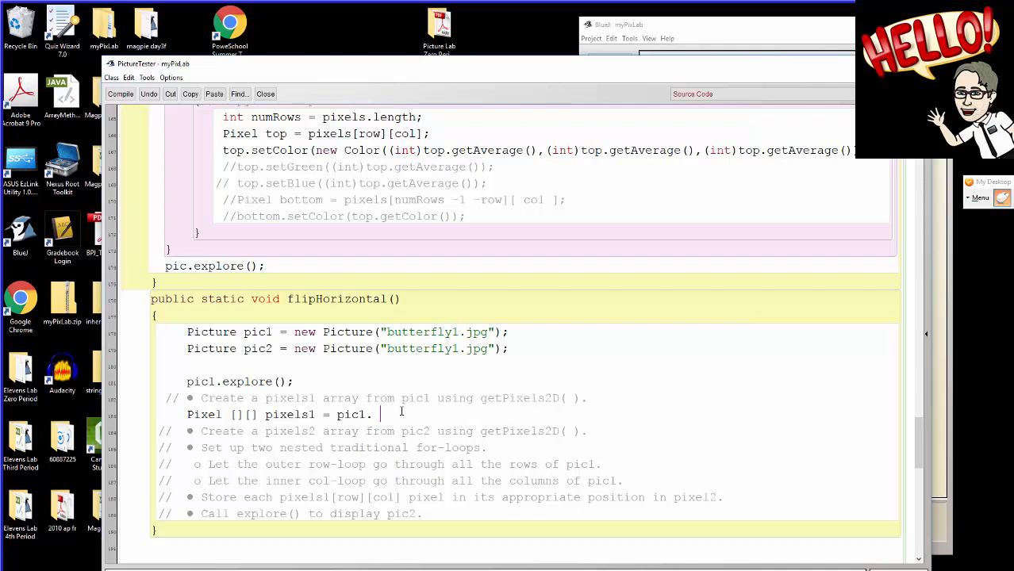
text(.)
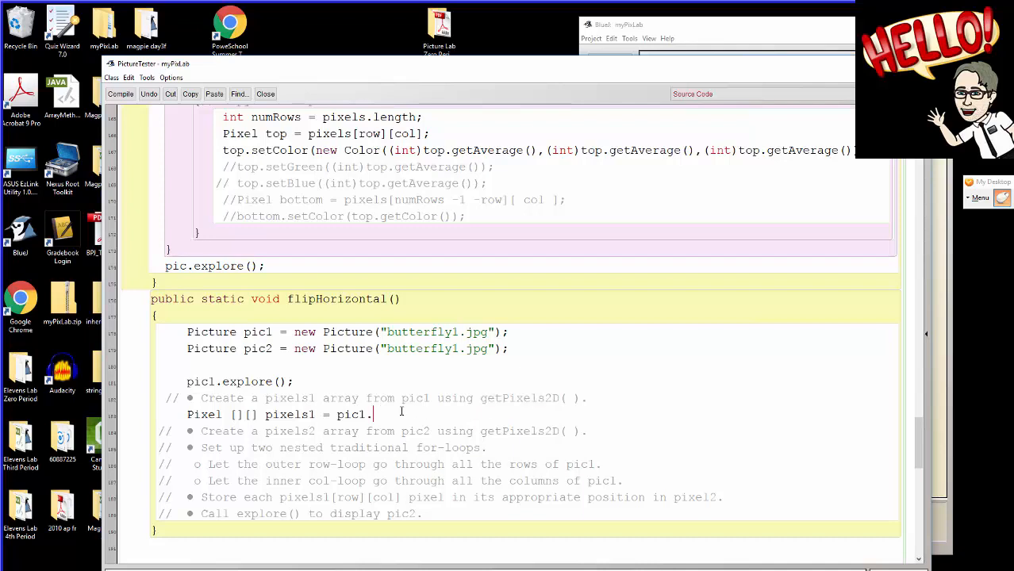
text(getPix)
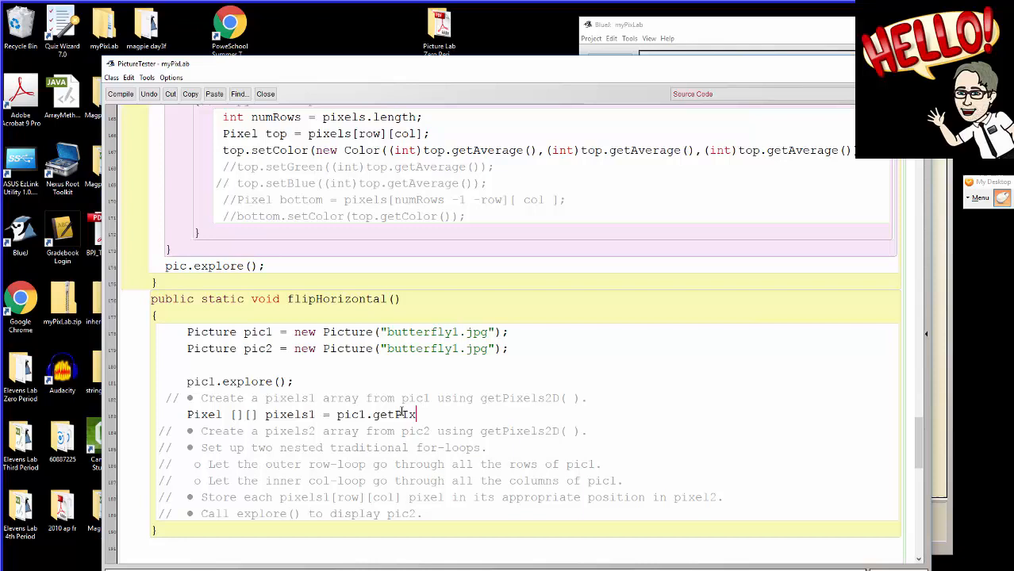
text(els)
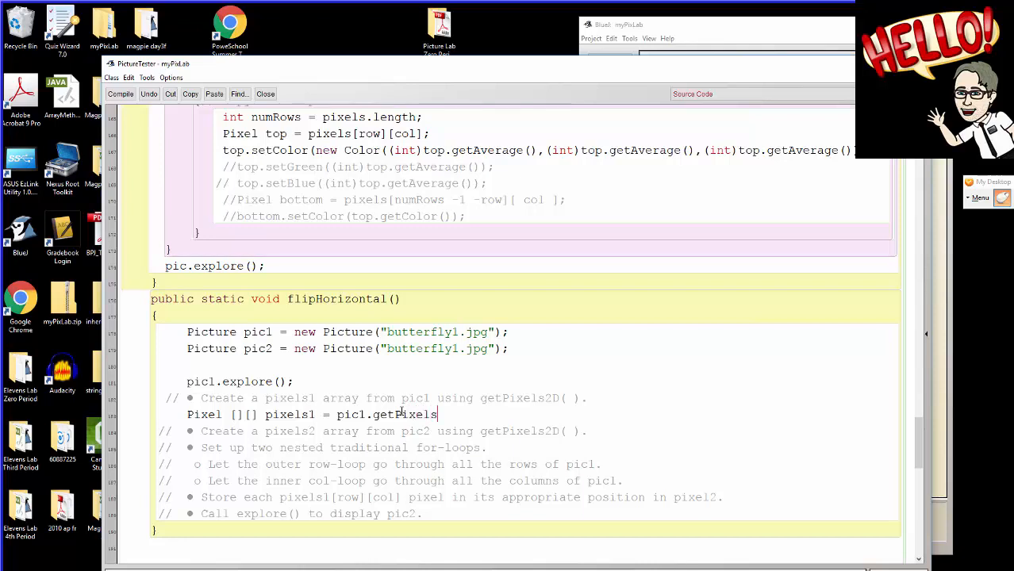
text(2)
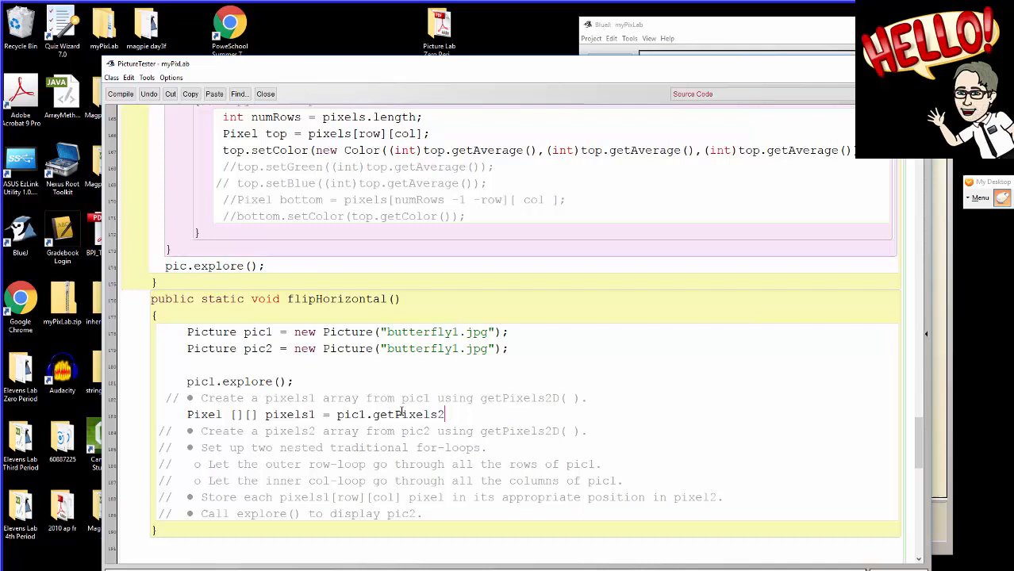
text(D)
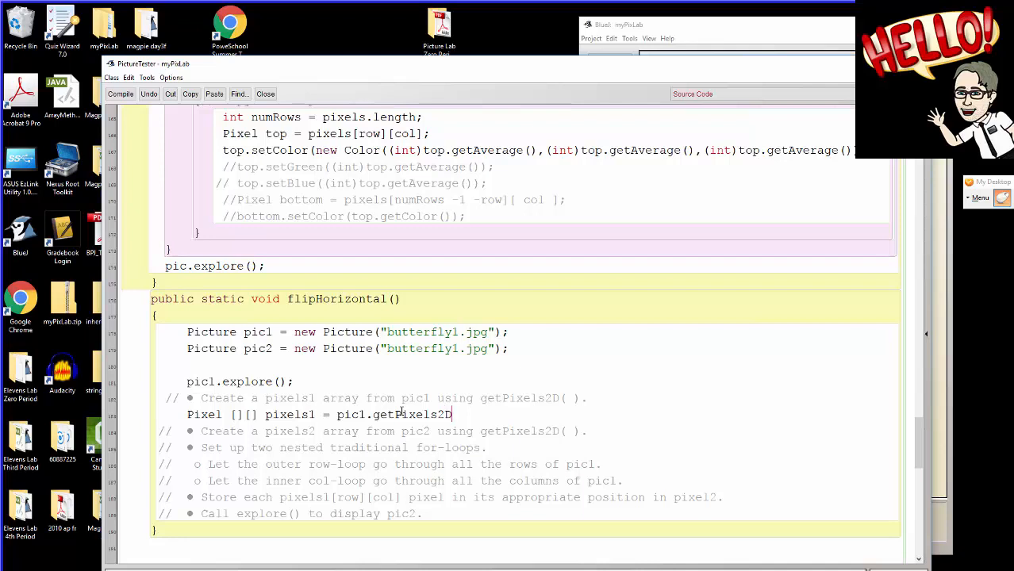
text();)
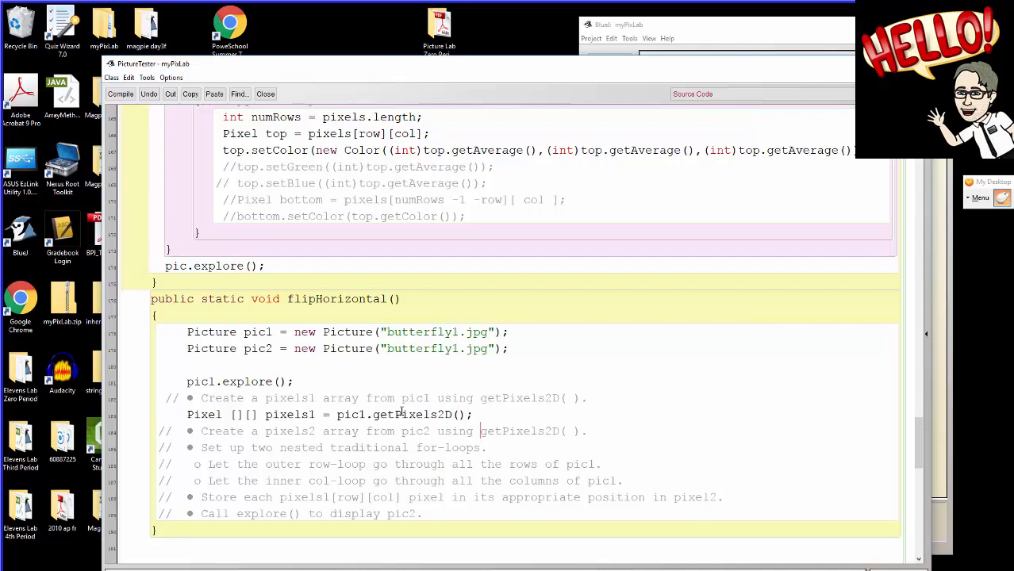
Add the matching Pixel [][] pixels2 = pic2.getPixels2D(); statement.
text(Pixel [][] pixels1 = pic1.getPixels2D();)
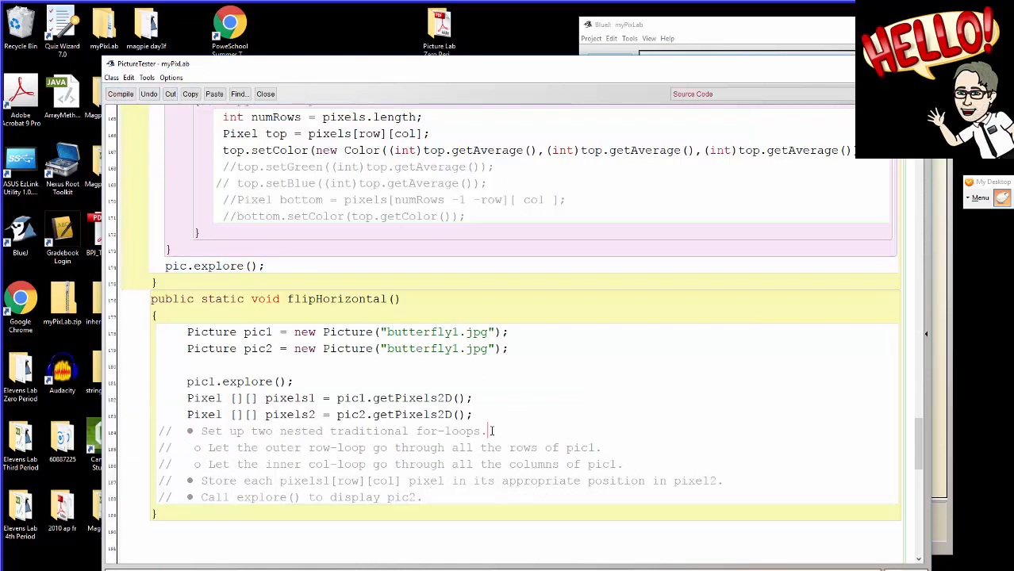
Write nested for-loops over pixels1.length and pixels1[row].length, clearing the loop comments.
key(enter)
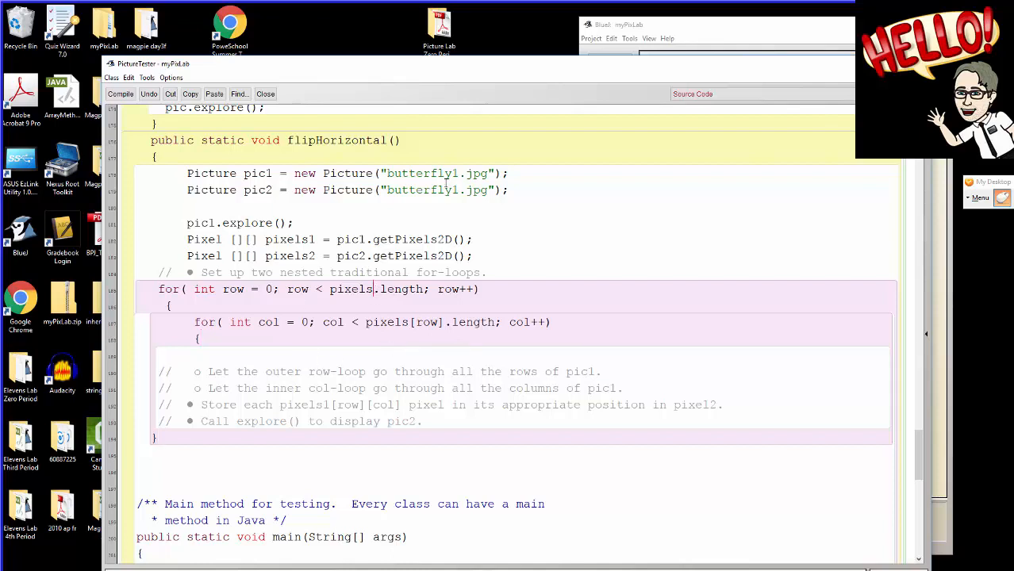
text(1)
click(372, 322)
text(1)
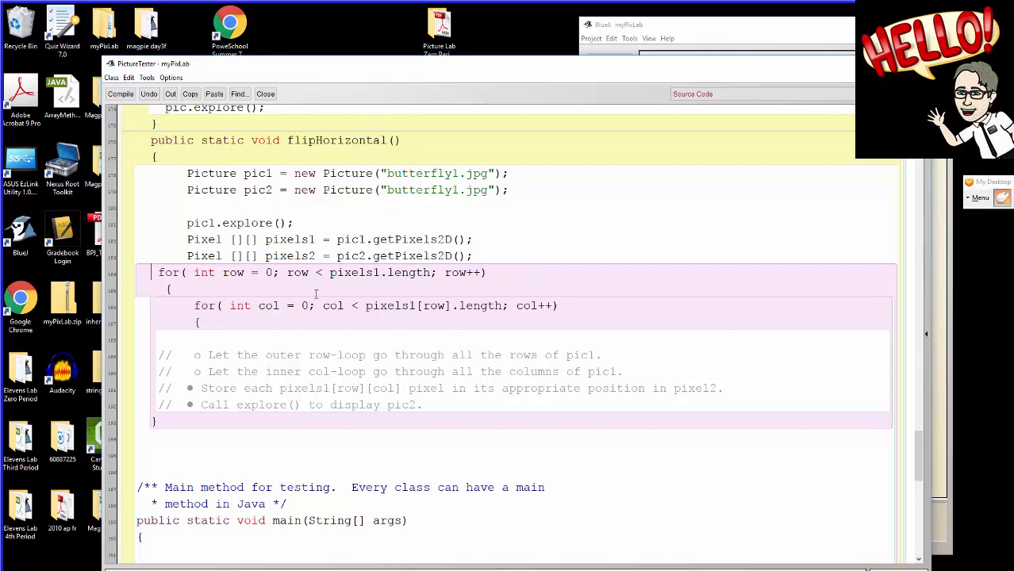
double_click(584, 356)
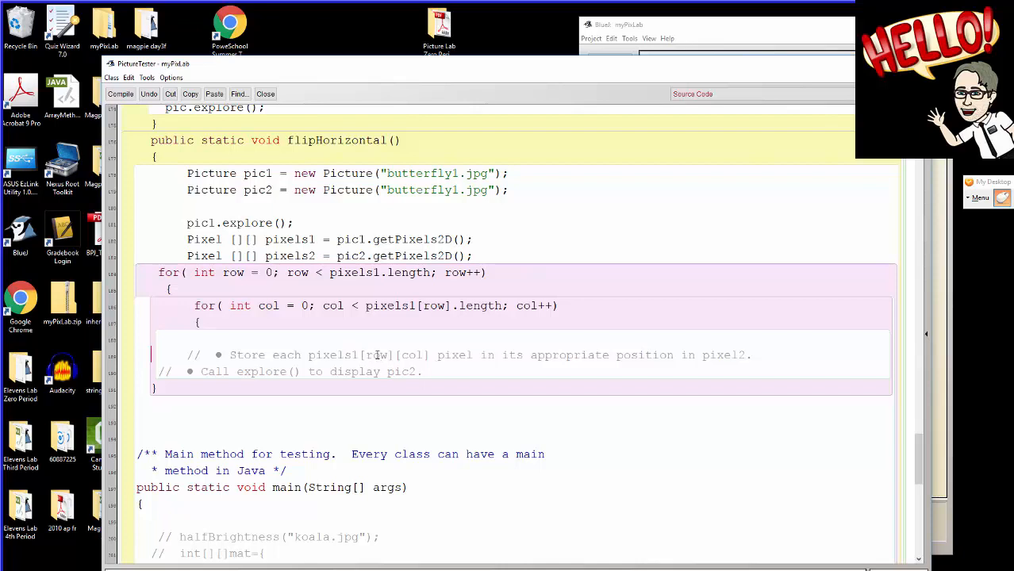
mouse_move(727, 361)
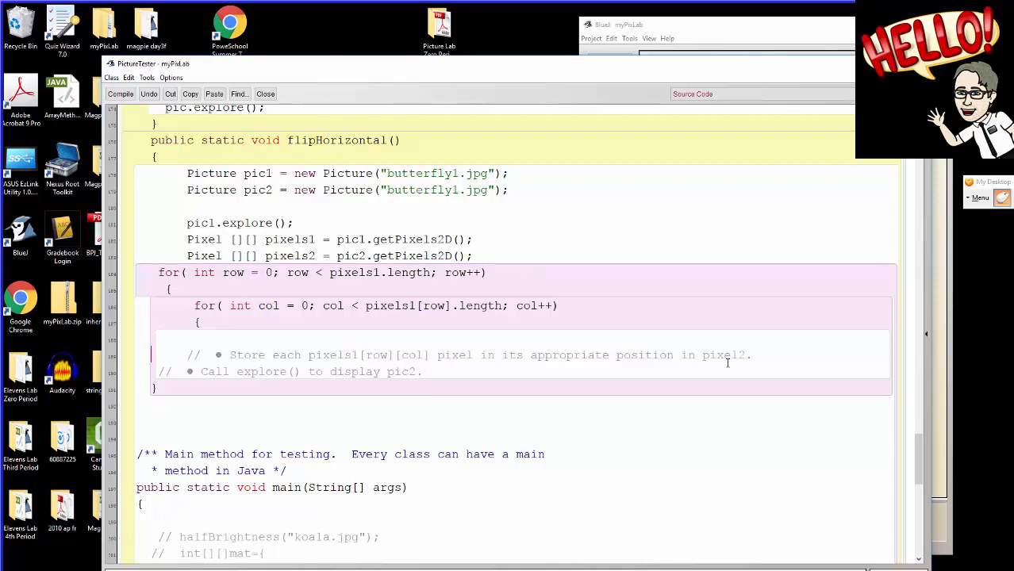
Declare int numCols = pixels1[row].length; inside the inner loop body.
double_click(724, 355)
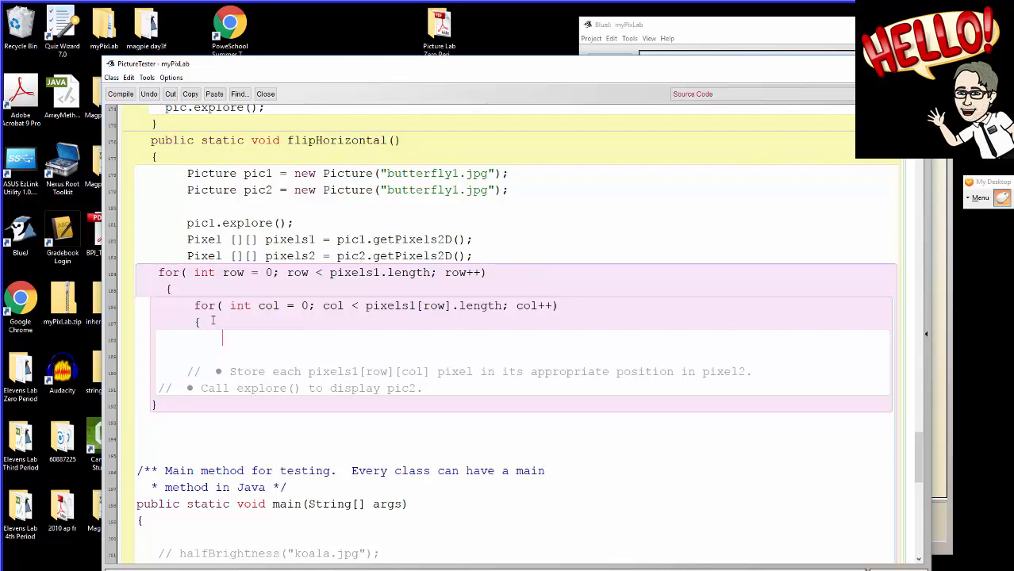
text(int n)
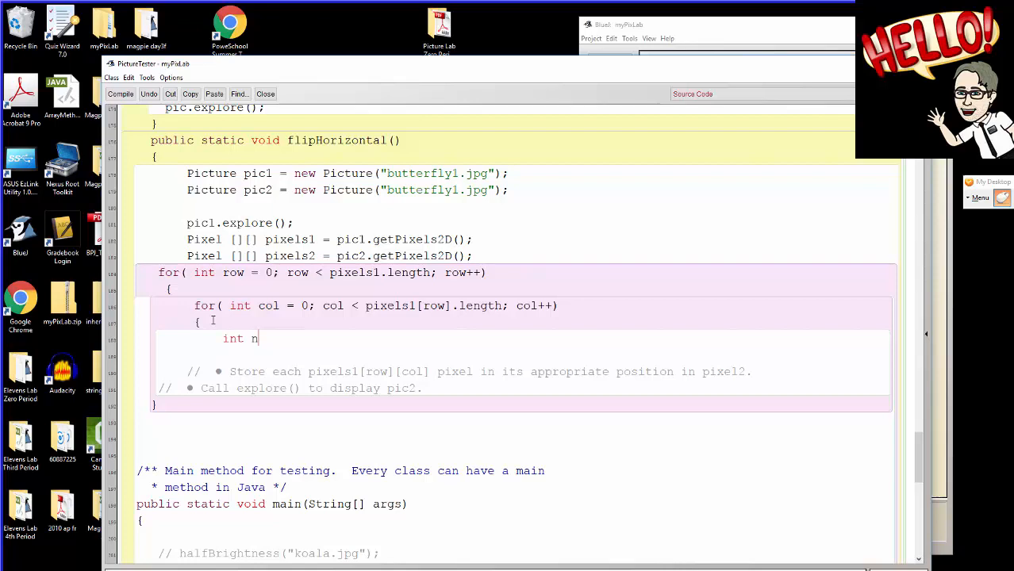
text(umCol)
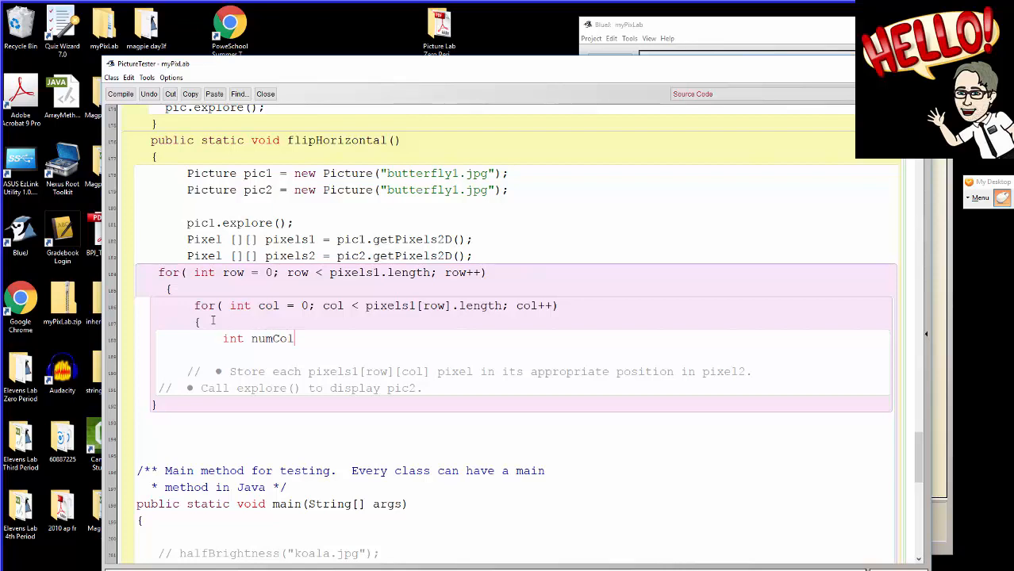
text(s)
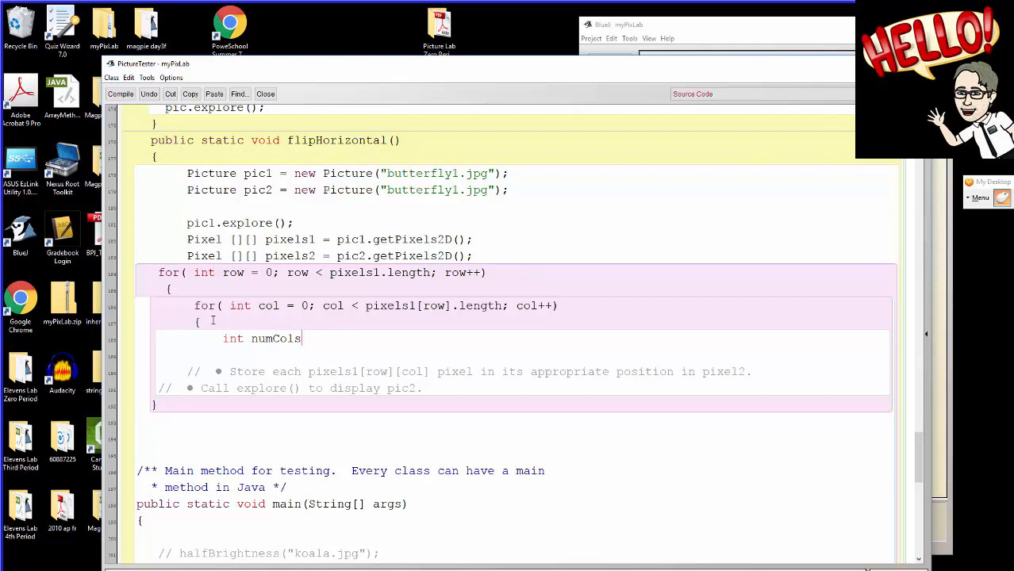
text(=)
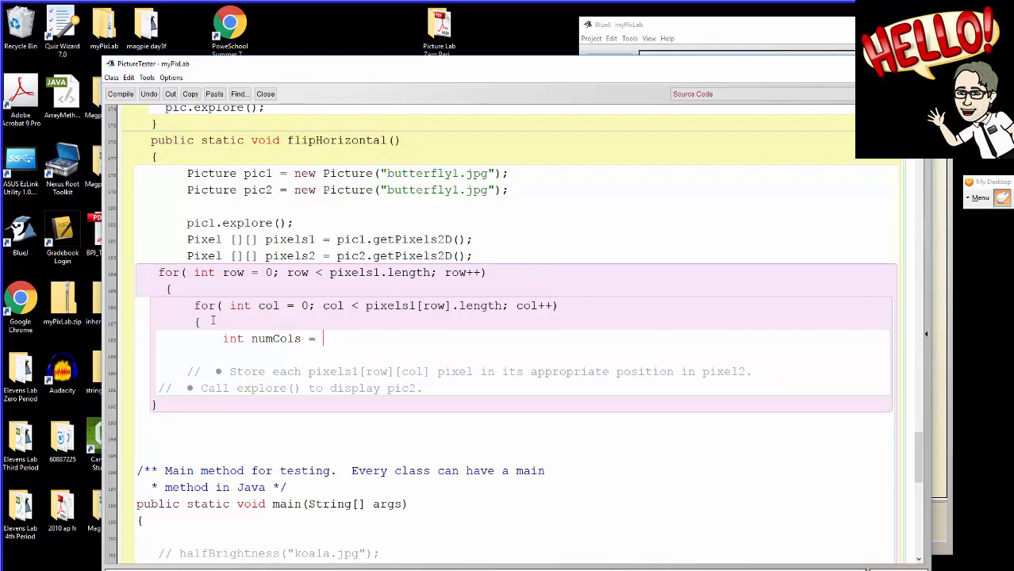
text(piz)
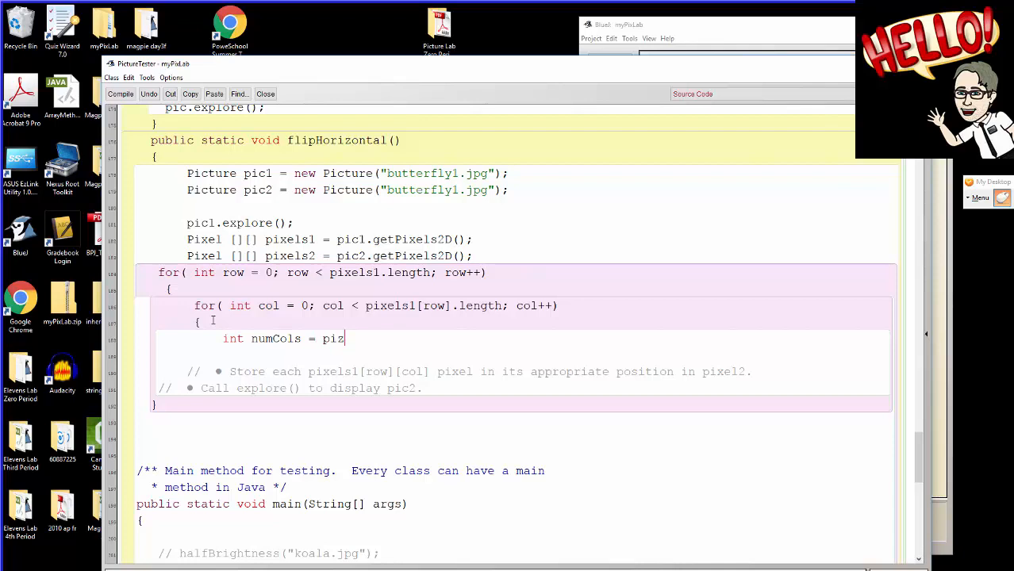
text(els)
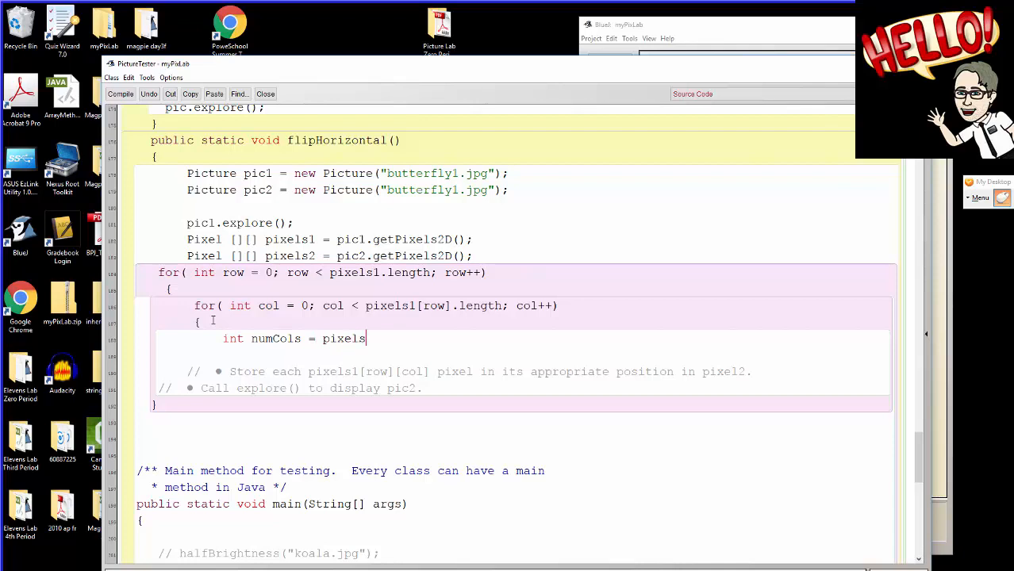
text([)
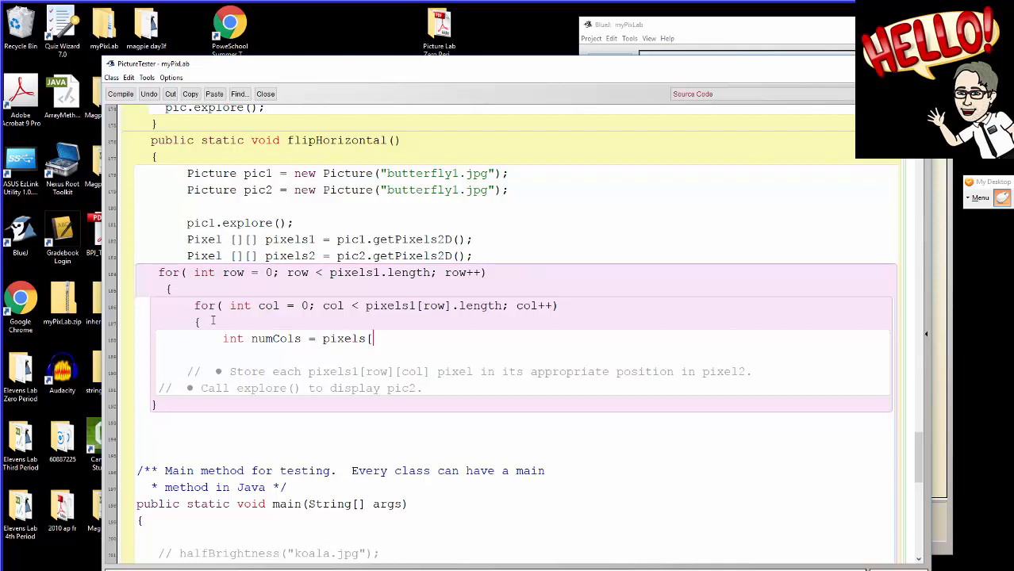
text(row])
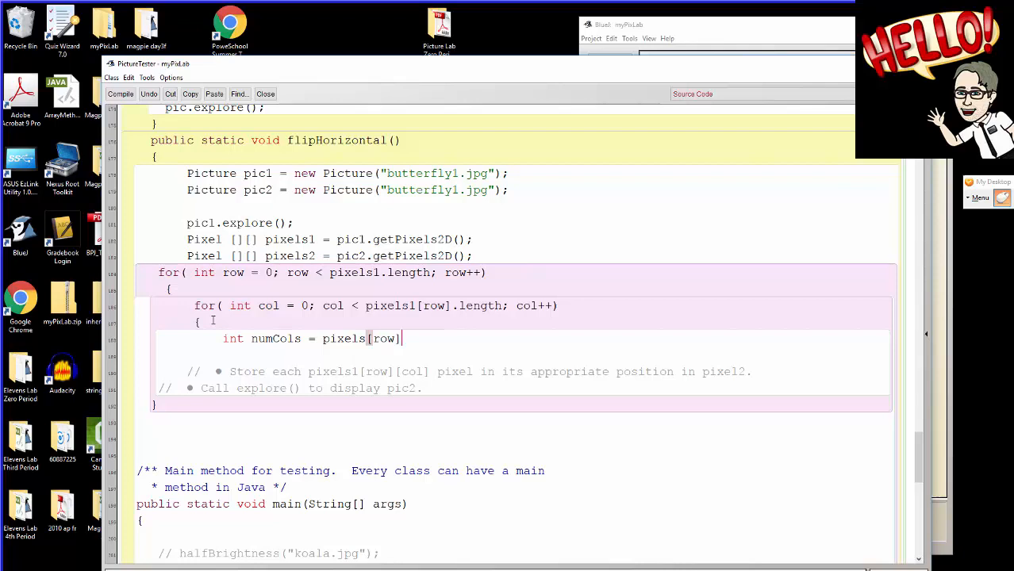
text(.length;)
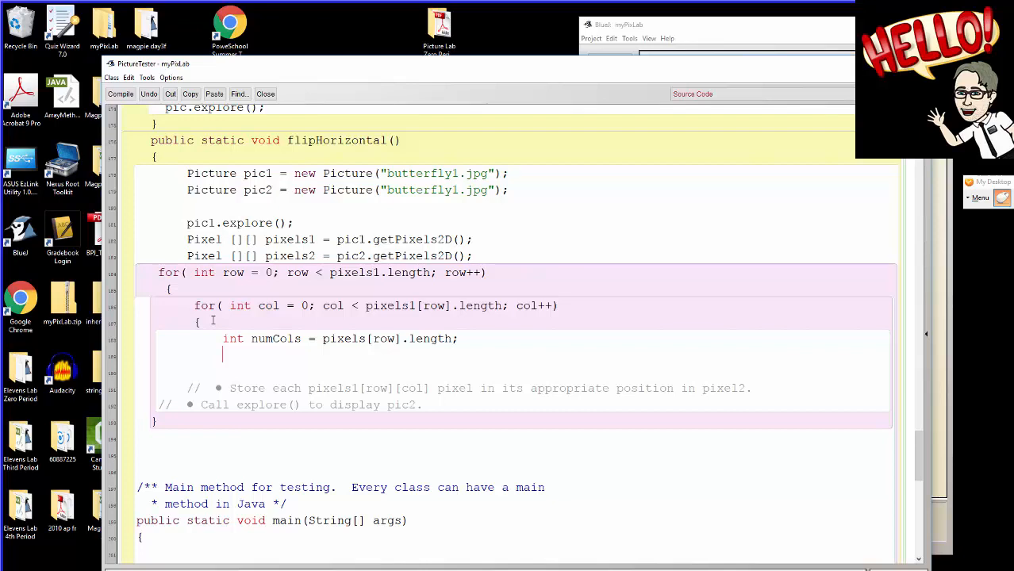
Write pixels2[???][???].setColor(pixels1[???][???].getColor()); with placeholder indices in the inner loop.
text(pix)
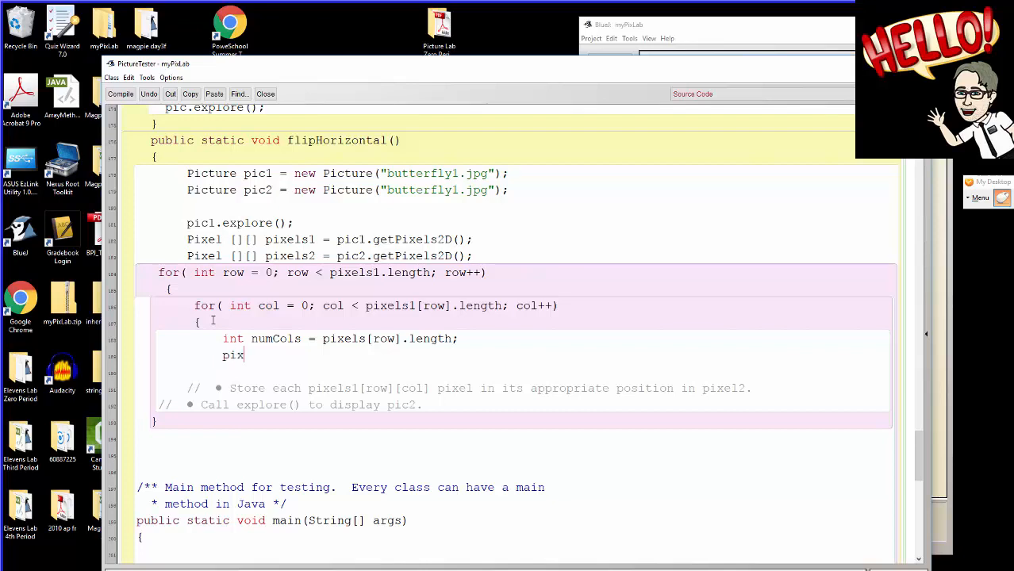
text(els)
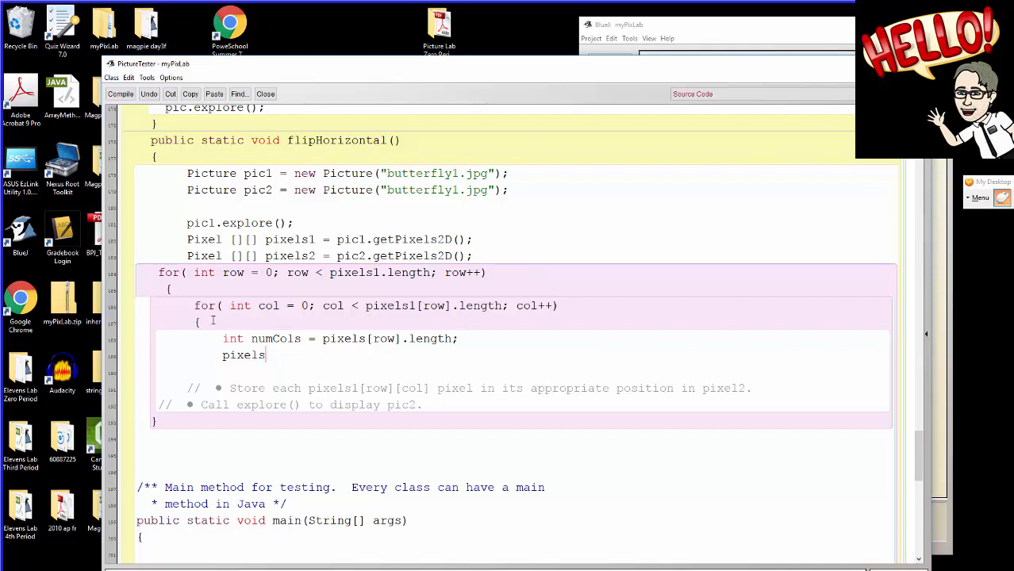
text(2[???)
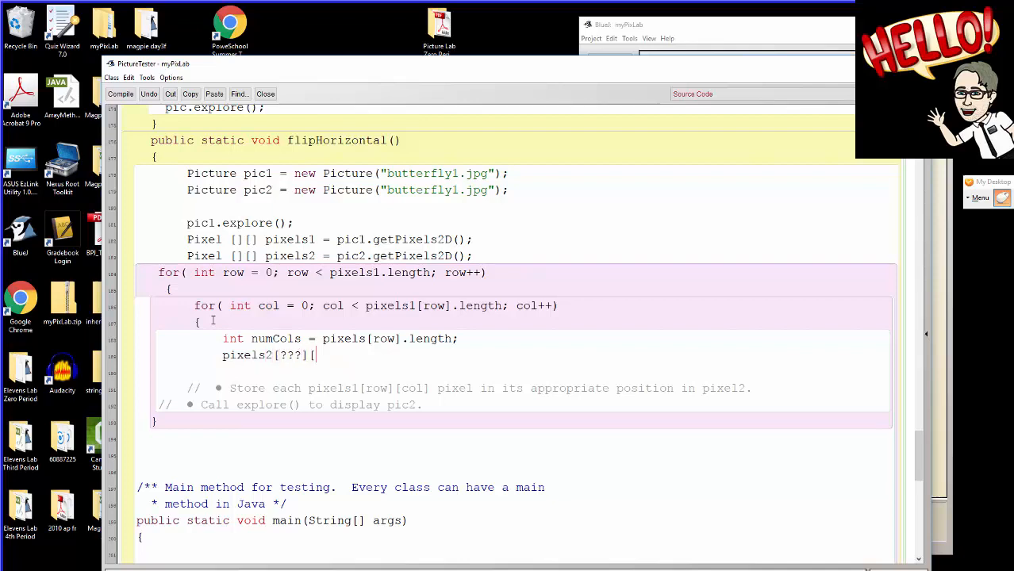
text([???].)
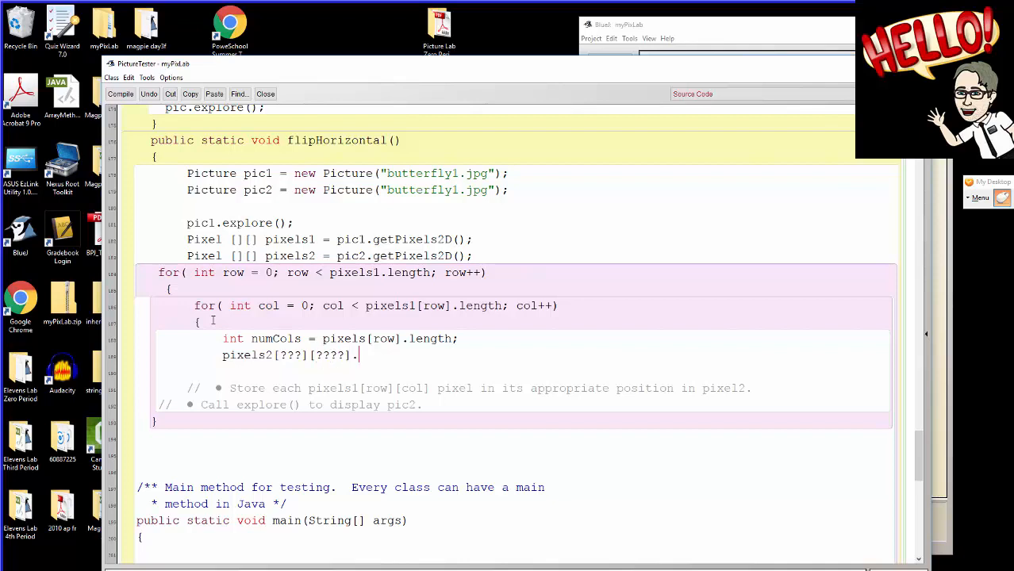
text(setColor)
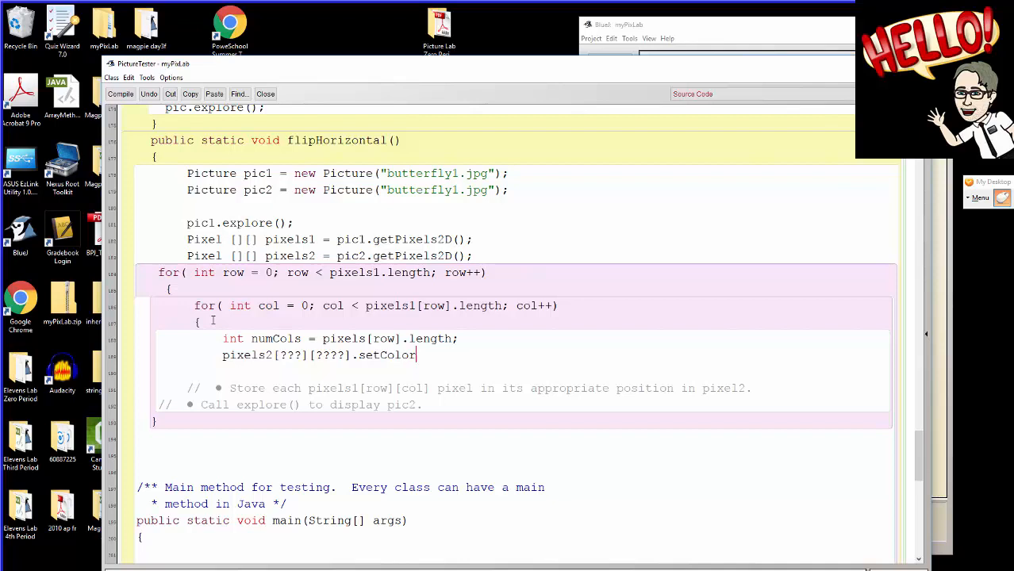
text((pi)
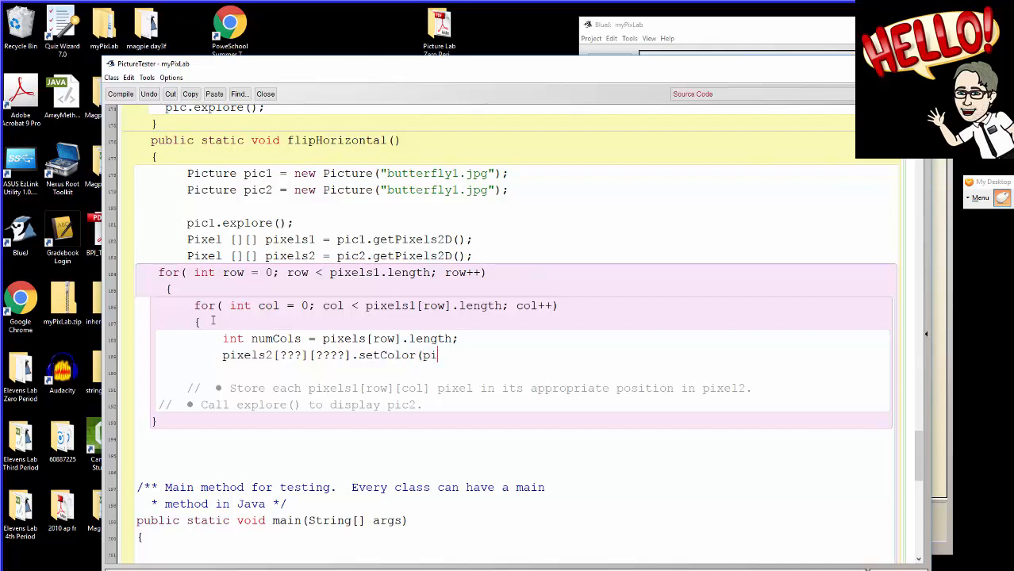
text(xels)
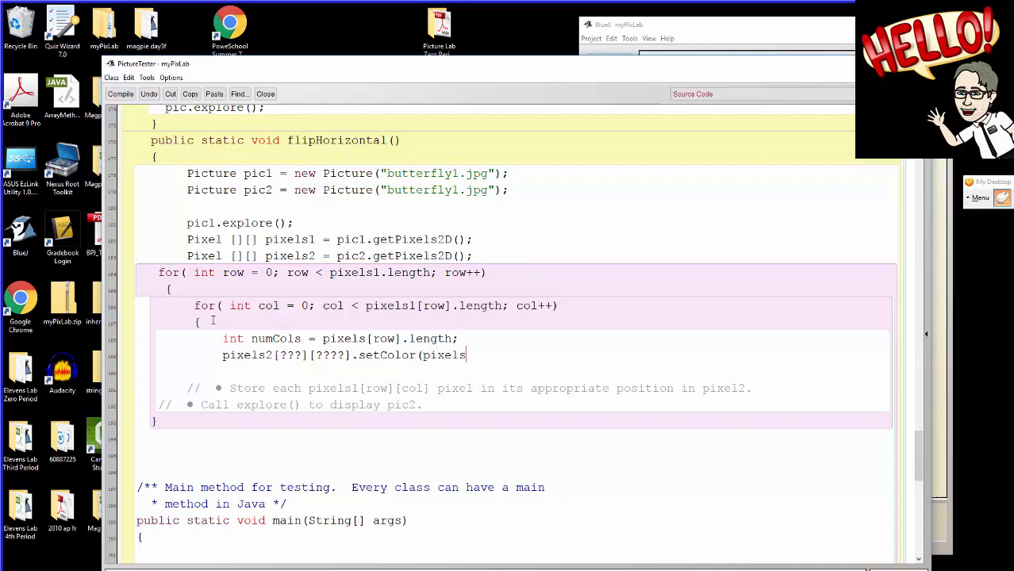
text(1)
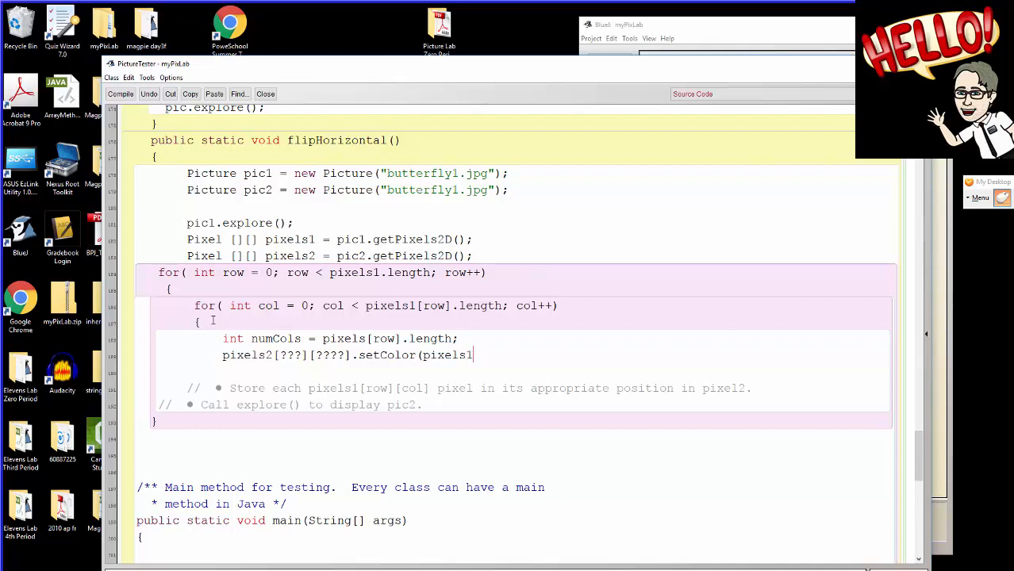
text([???)
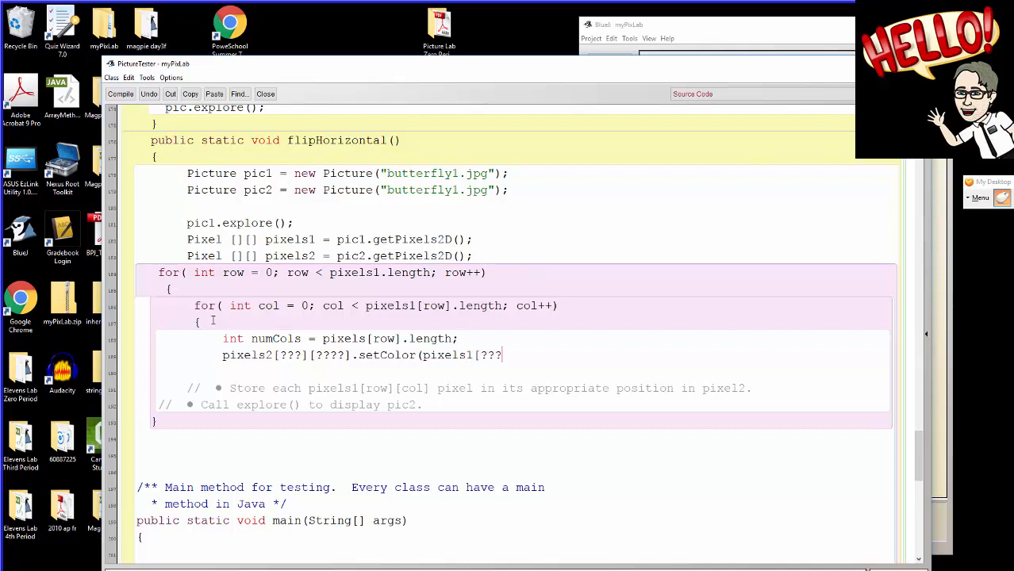
text(][???)
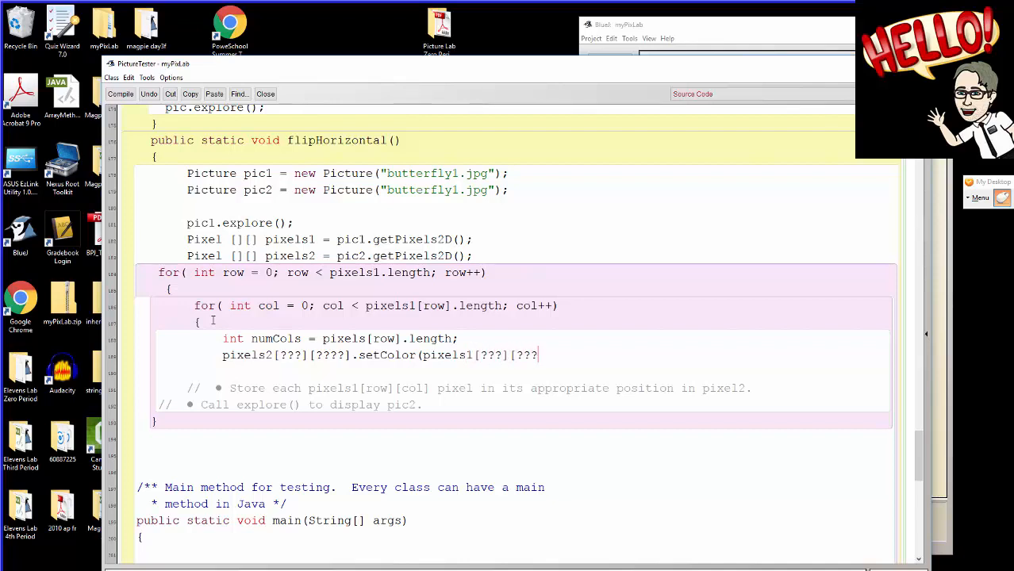
text(.g)
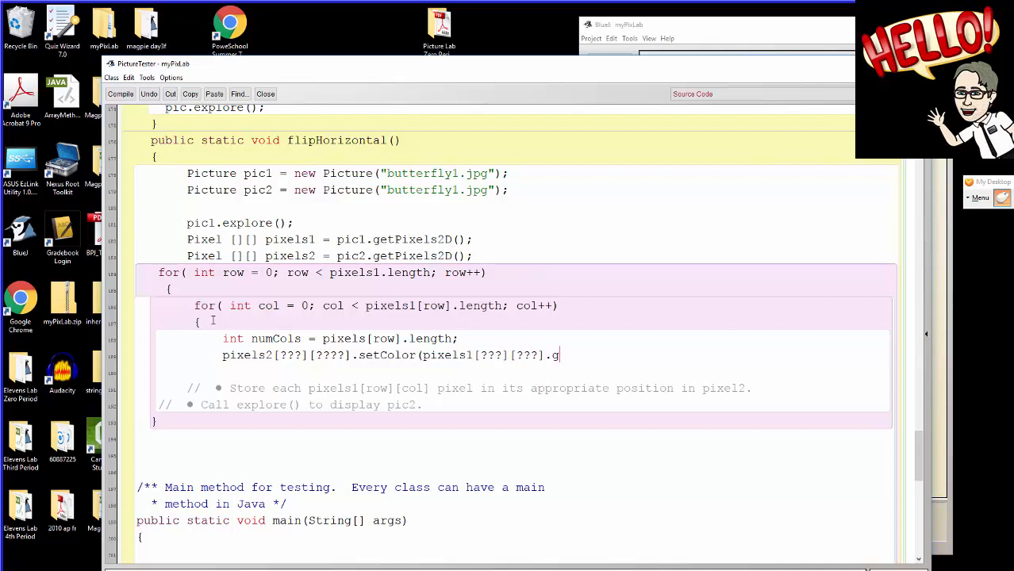
text(etColor)
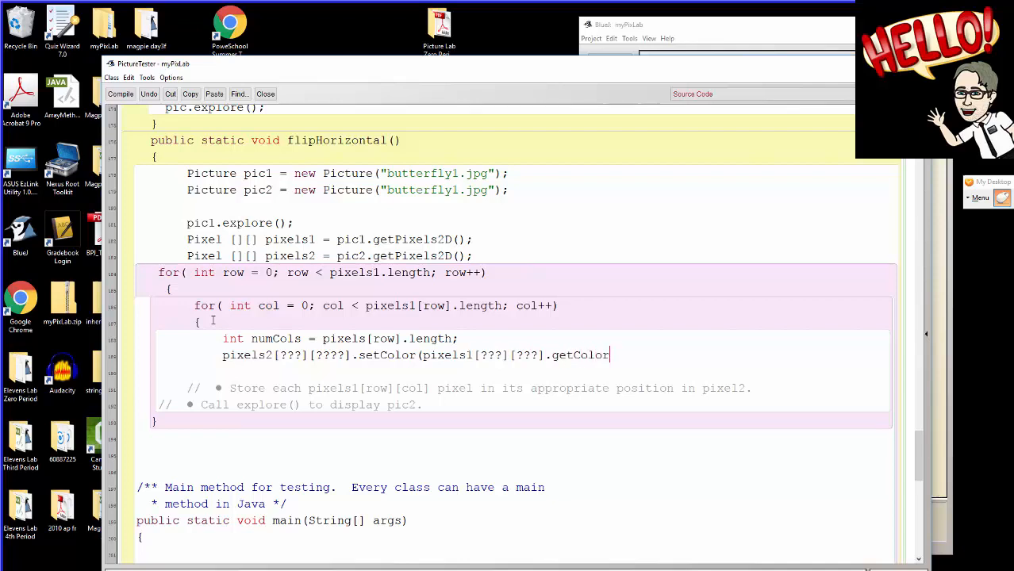
text(()))
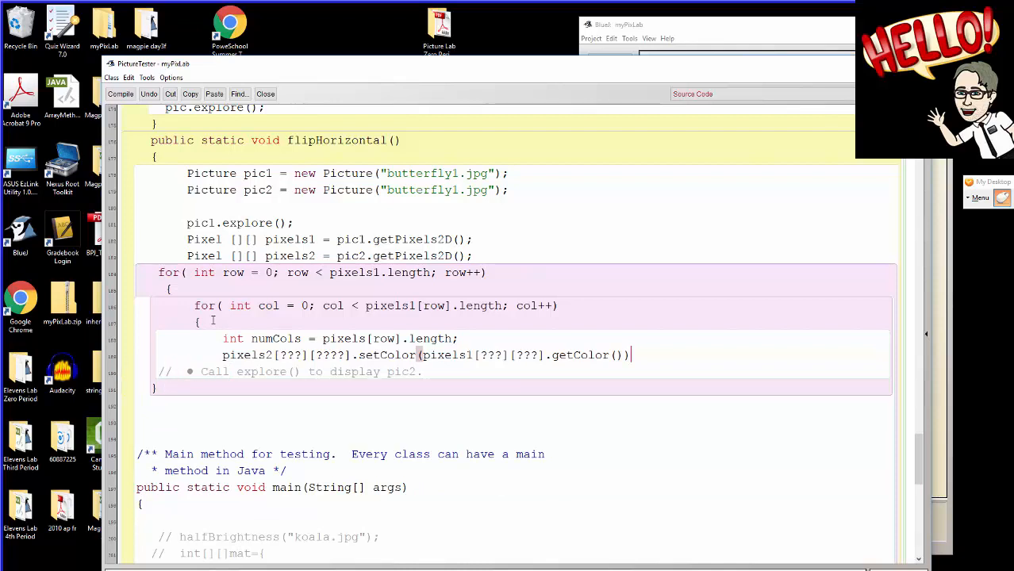
text(;)
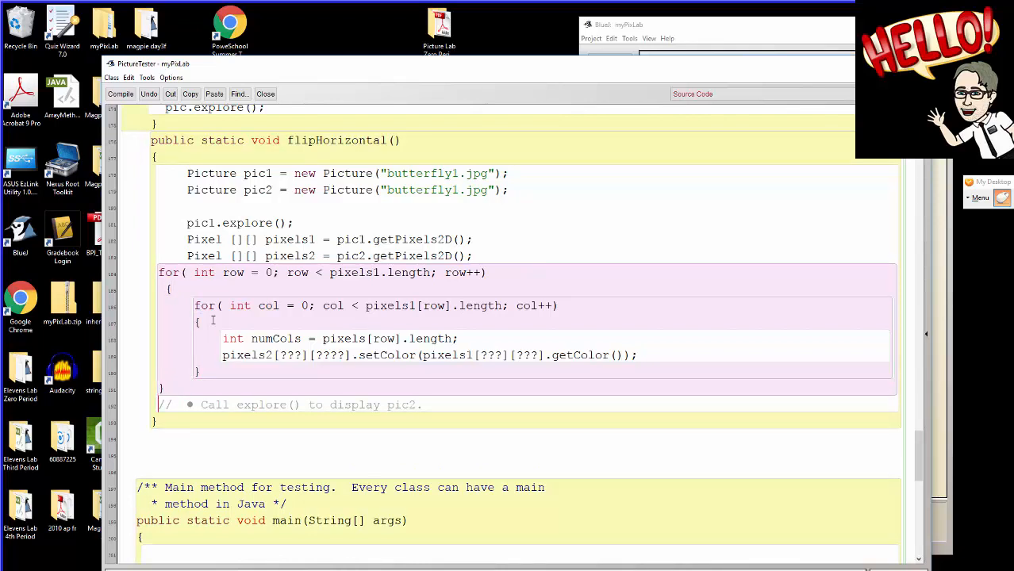
Add pic2.explore(); after the loops to display the second picture.
text(play pic2.)
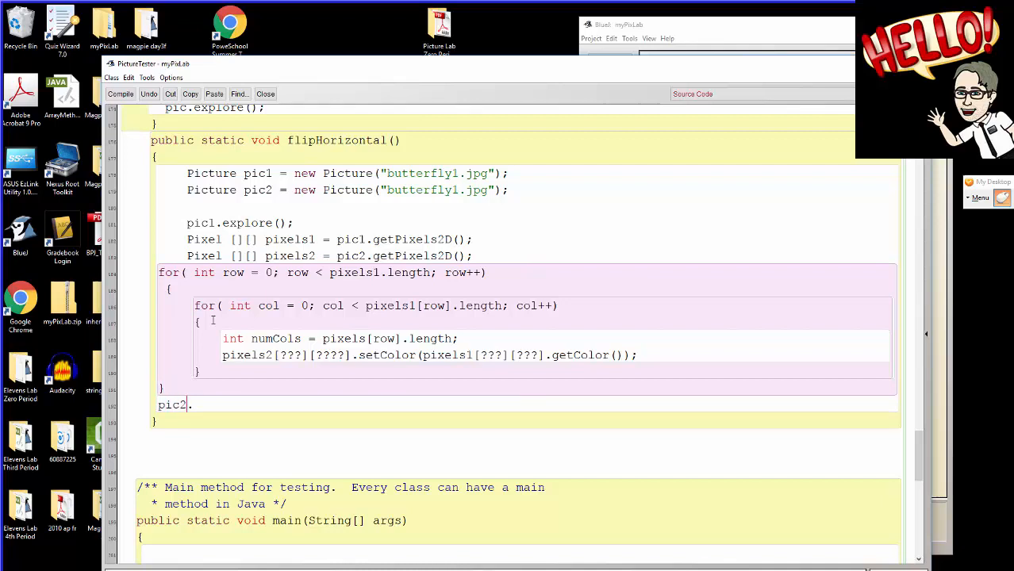
text(explore)
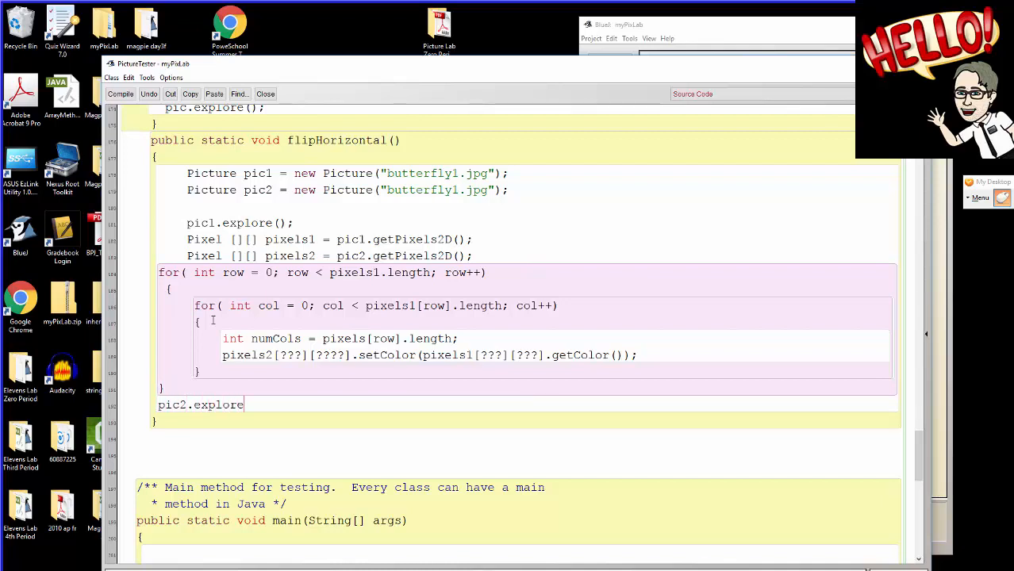
text(();)
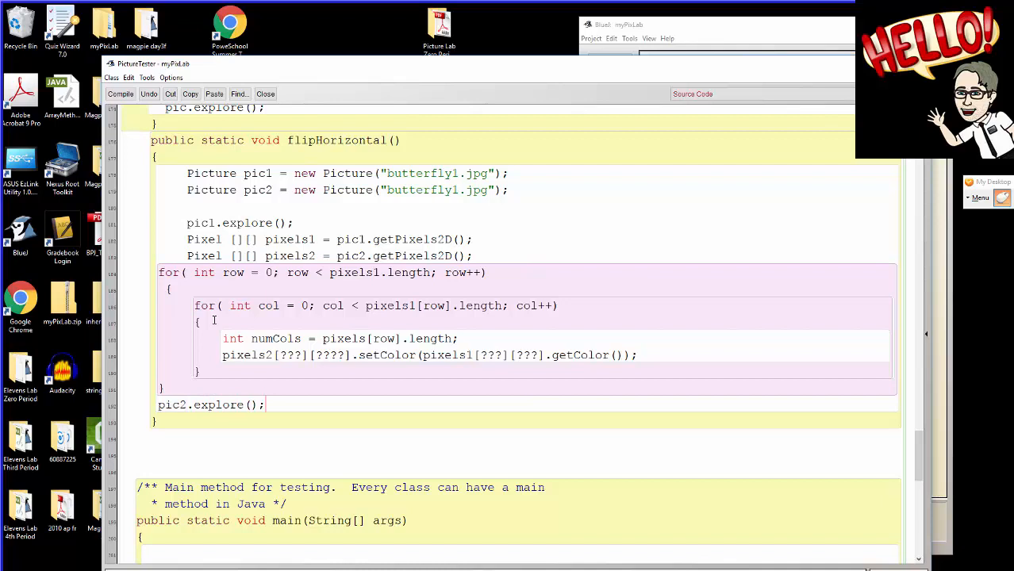
Call flipHorizontal(); as the first statement of main.
scroll(down, 3)
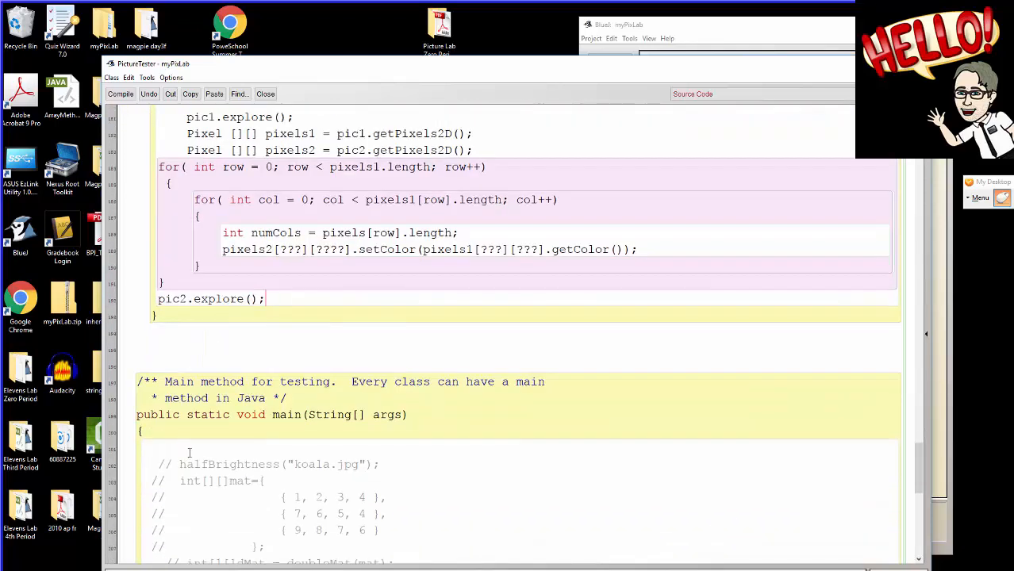
text(fli)
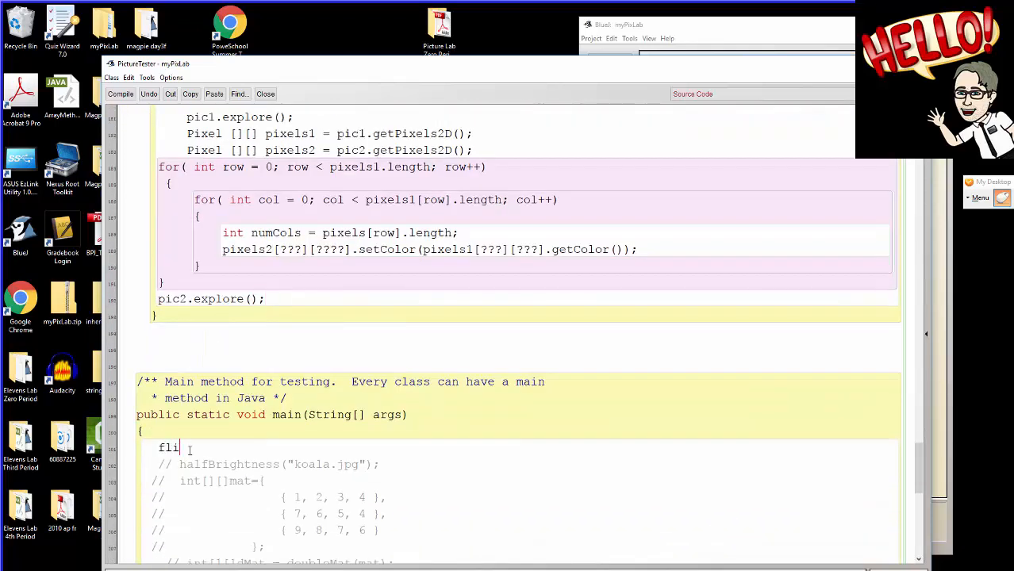
text(pHorizontal();)
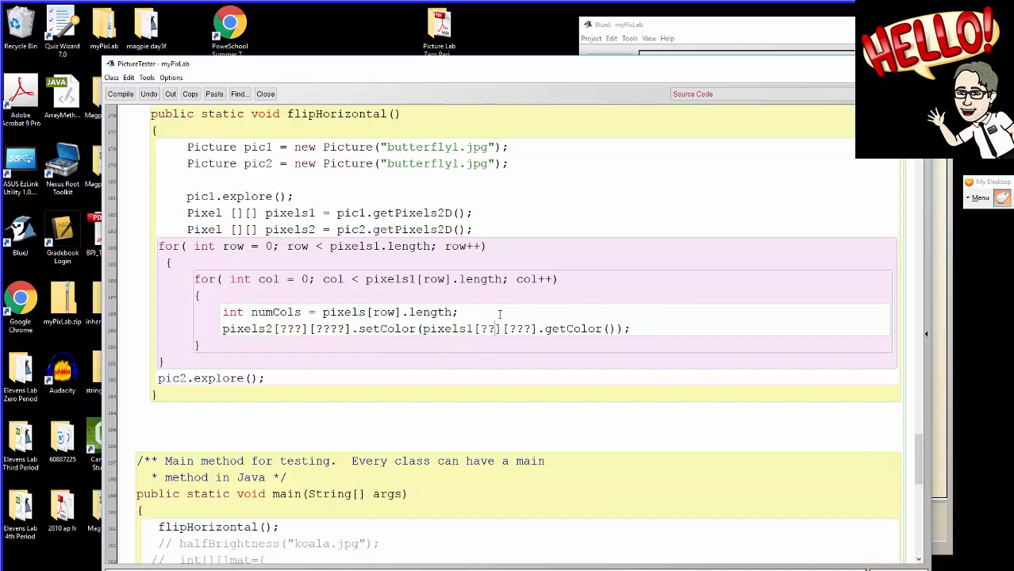
Replace the placeholder indices so pixels2 uses [r][numCols - col - 1] and pixels1 uses [r][c].
text(r)
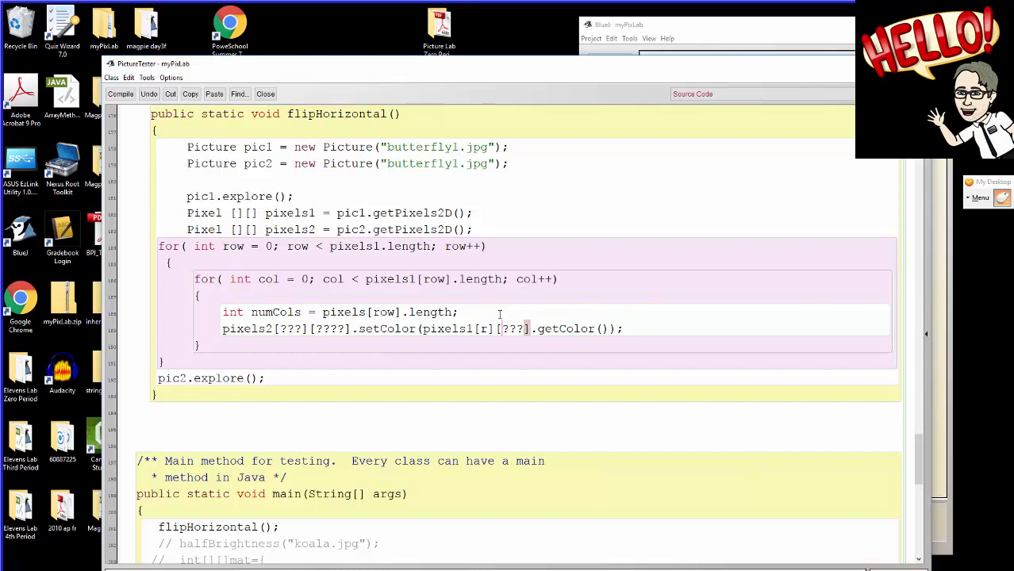
text(c)
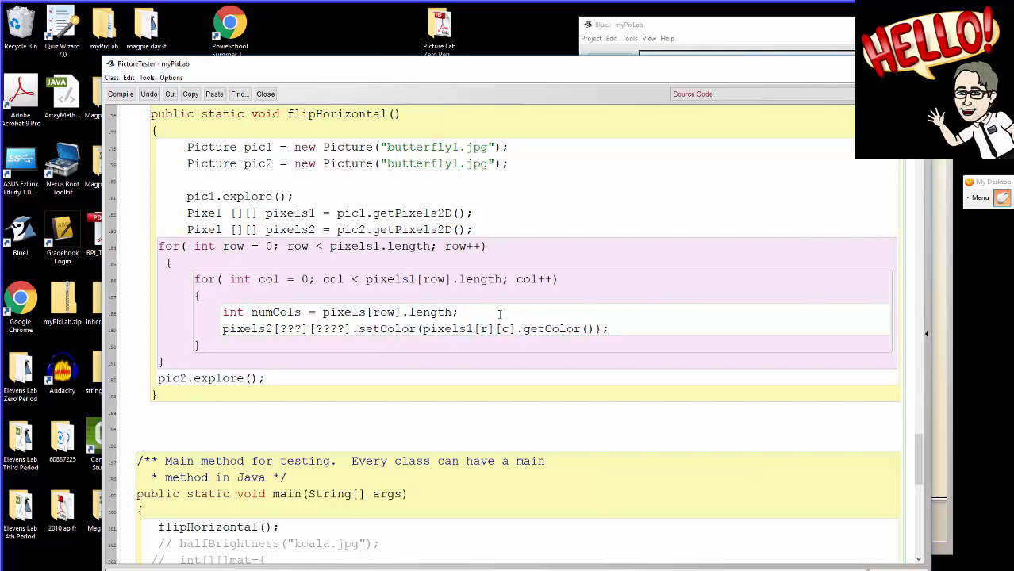
click(283, 328)
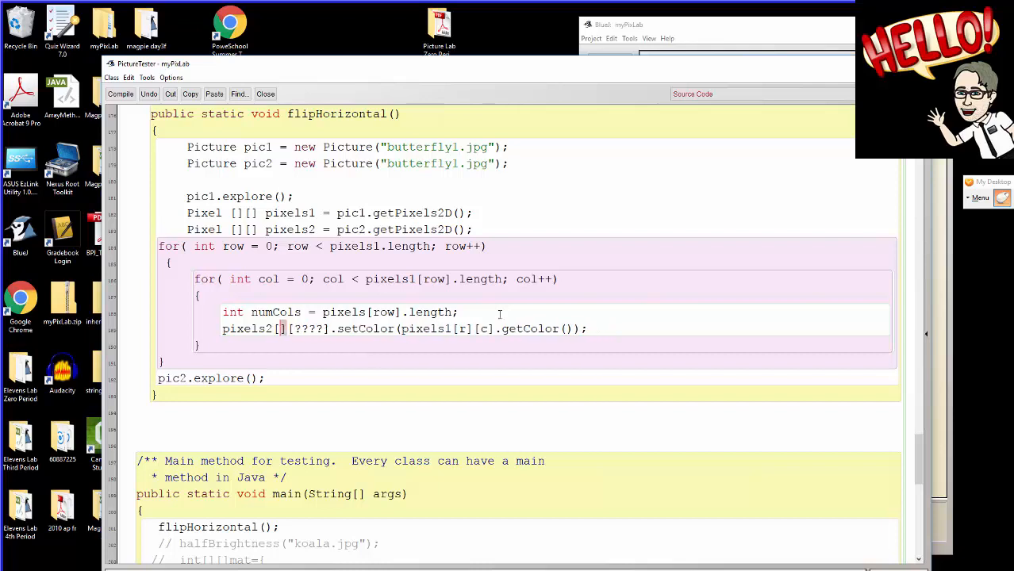
text(r)
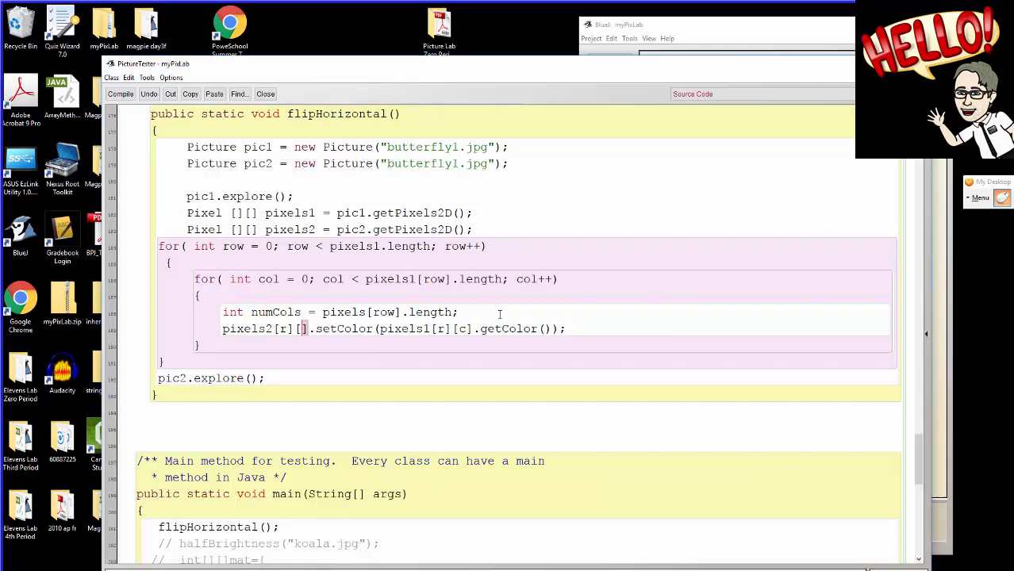
text(numC)
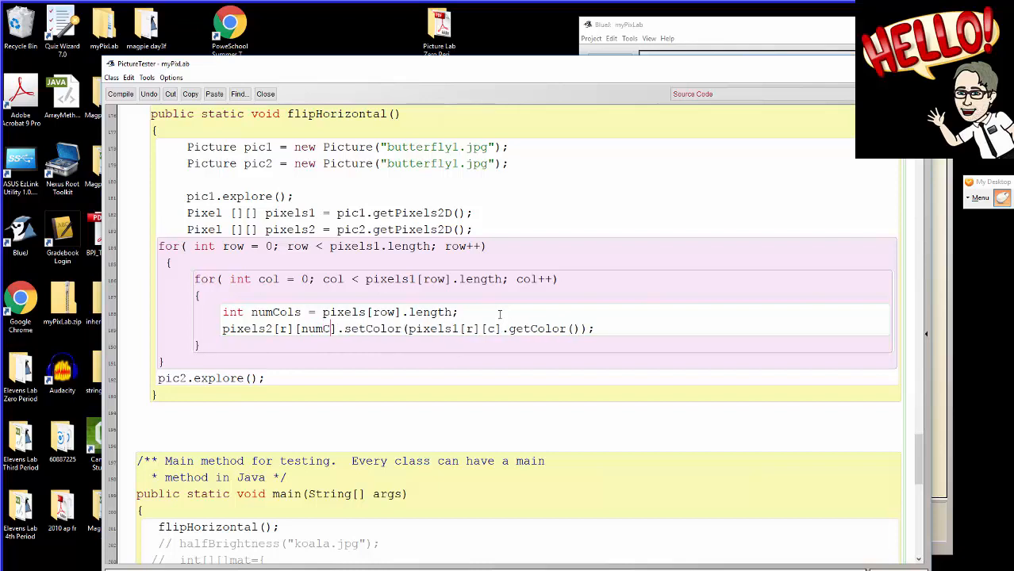
text(ols)
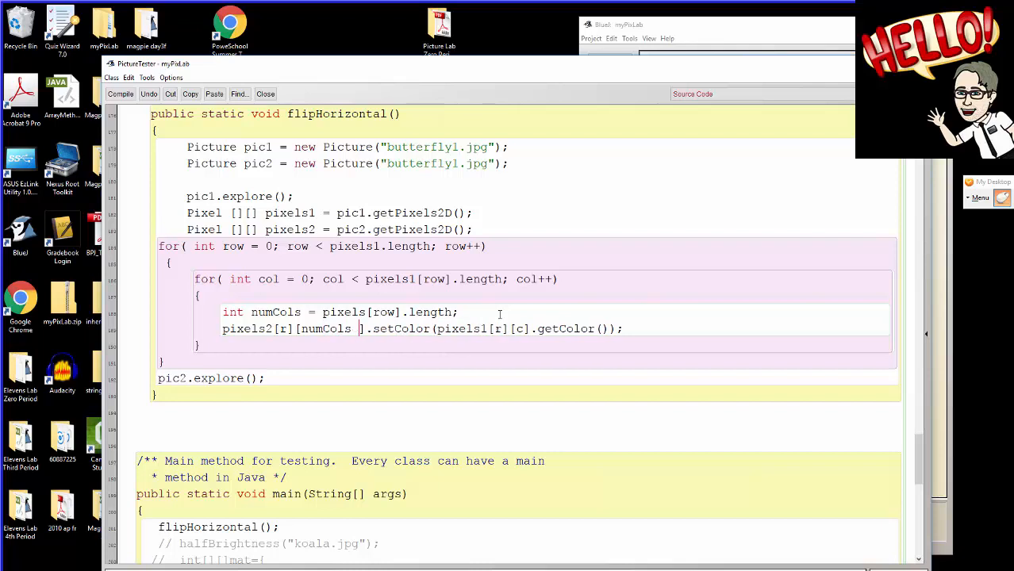
text(- 1)
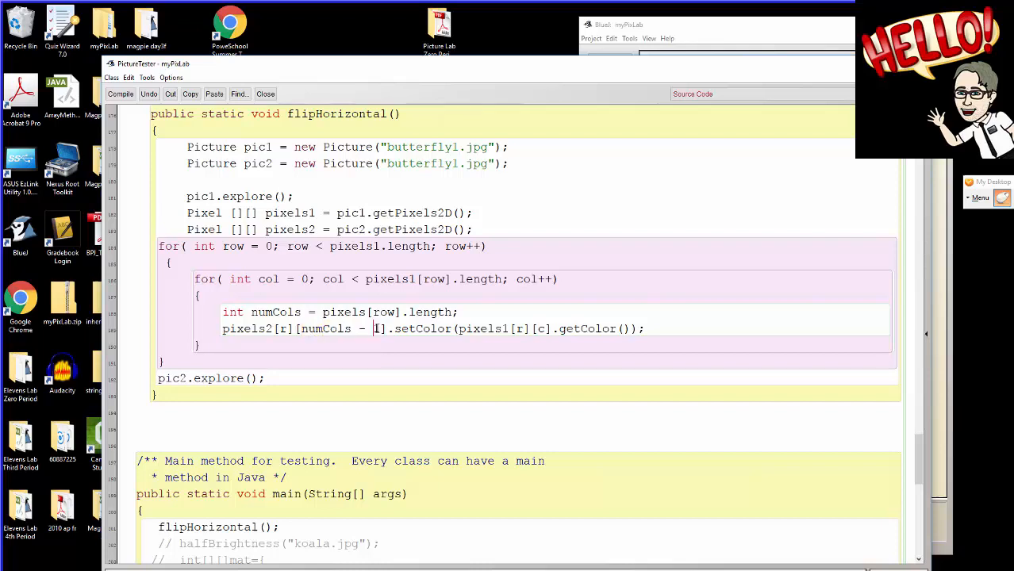
double_click(325, 328)
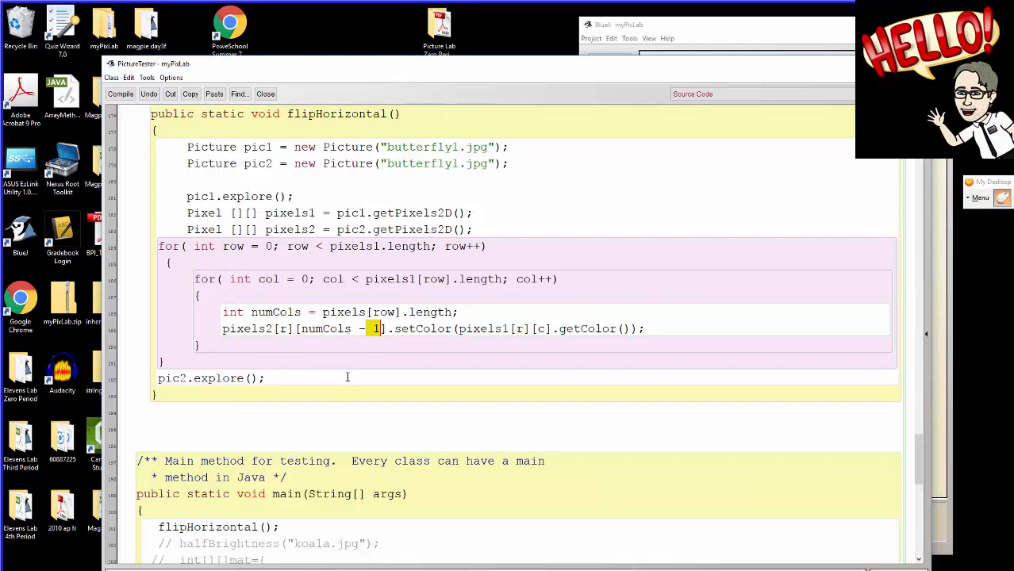
mouse_move(346, 378)
text( - c)
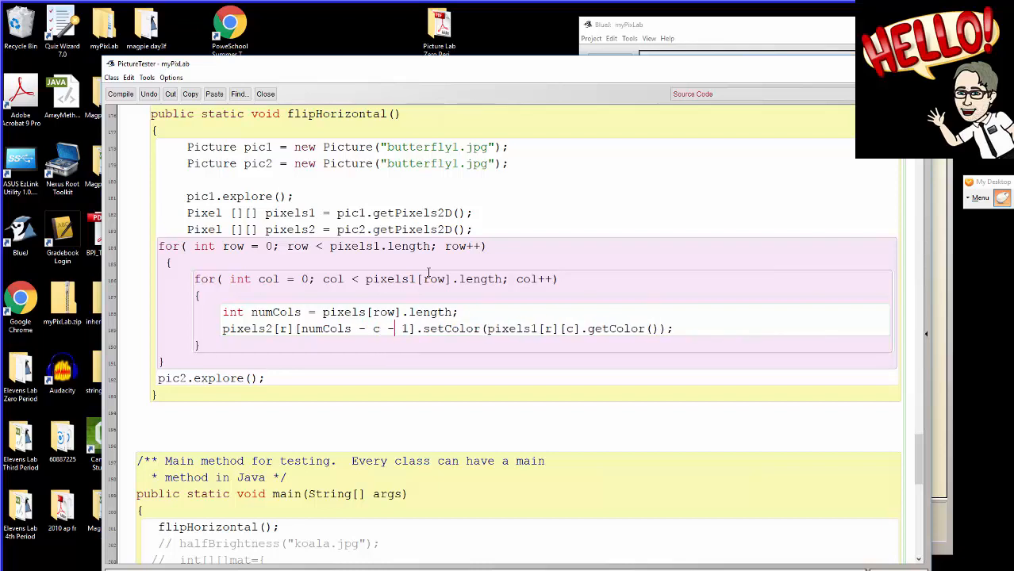
text(ol)
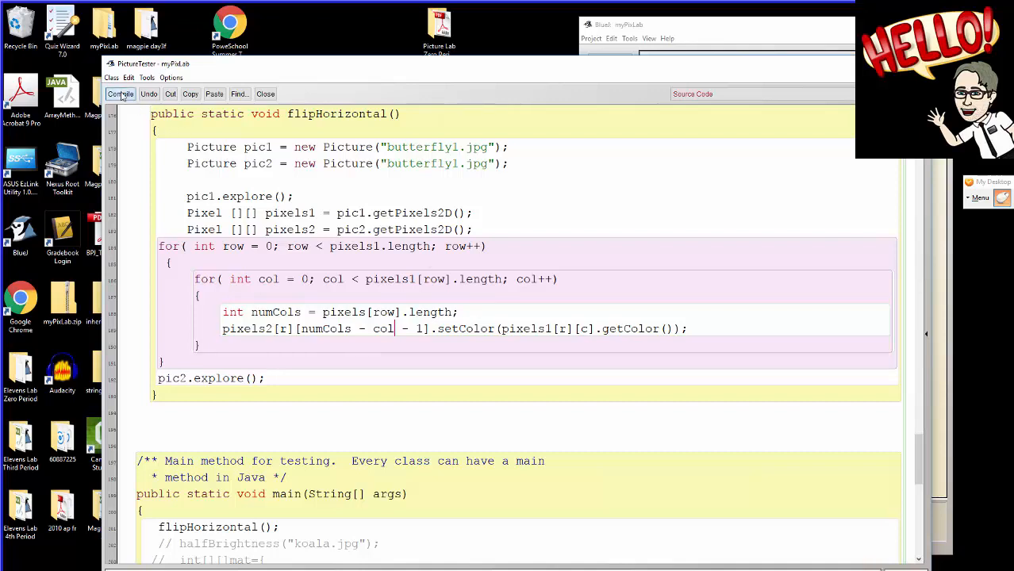
Use row and col indices in the setColor line and compile without syntax errors.
double_click(343, 311)
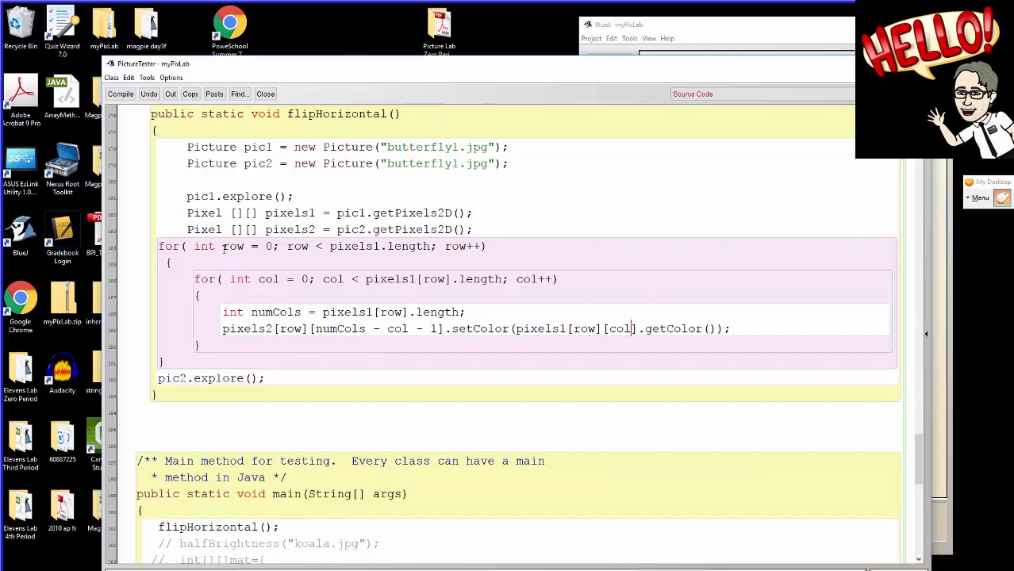
double_click(269, 280)
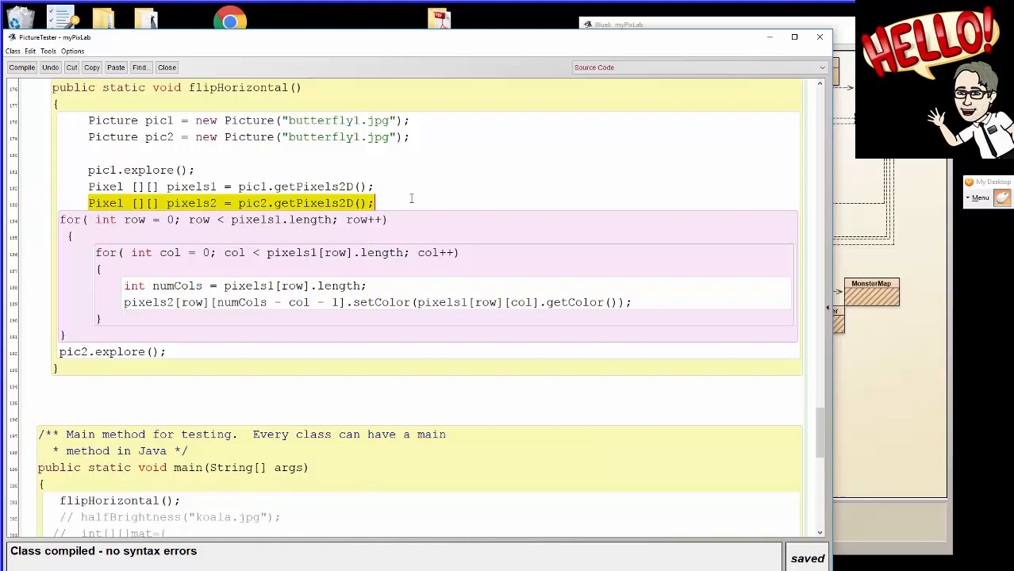
Remove the pic2/pixels2 lines so flipHorizontal mirrors pixels1 in place, recompile, and invoke main.
key(Delete)
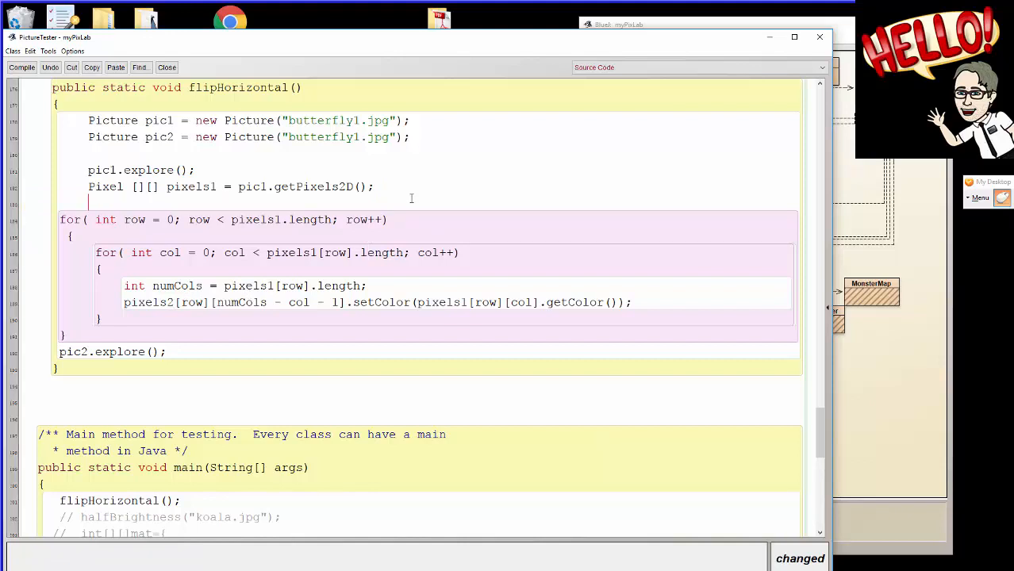
drag(89, 137, 216, 136)
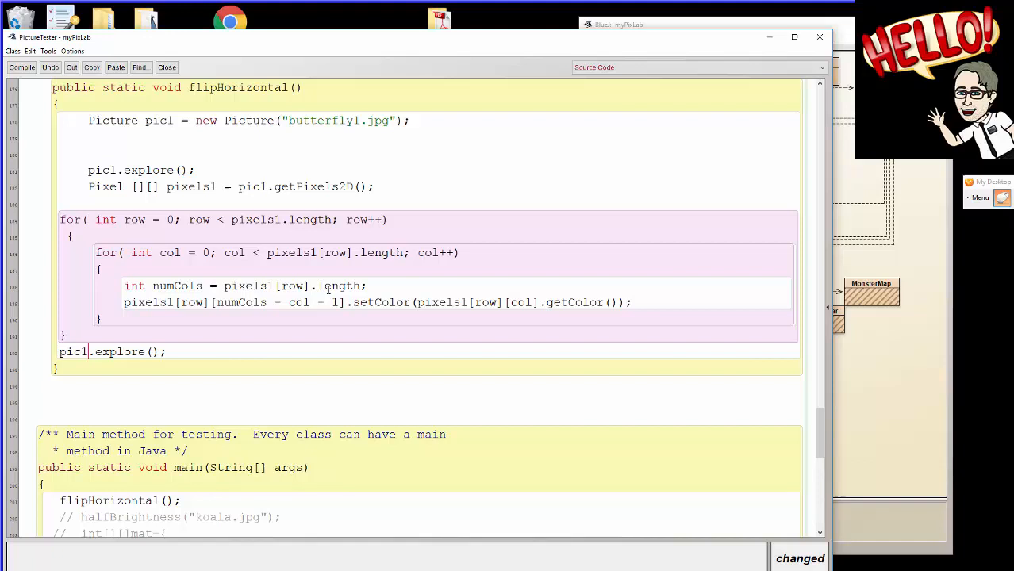
click(22, 67)
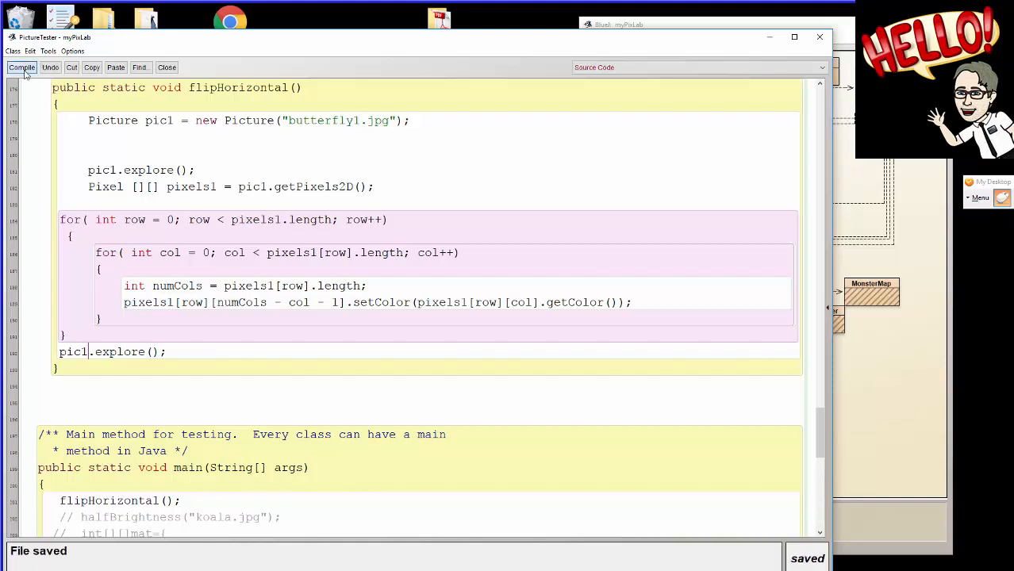
click(22, 67)
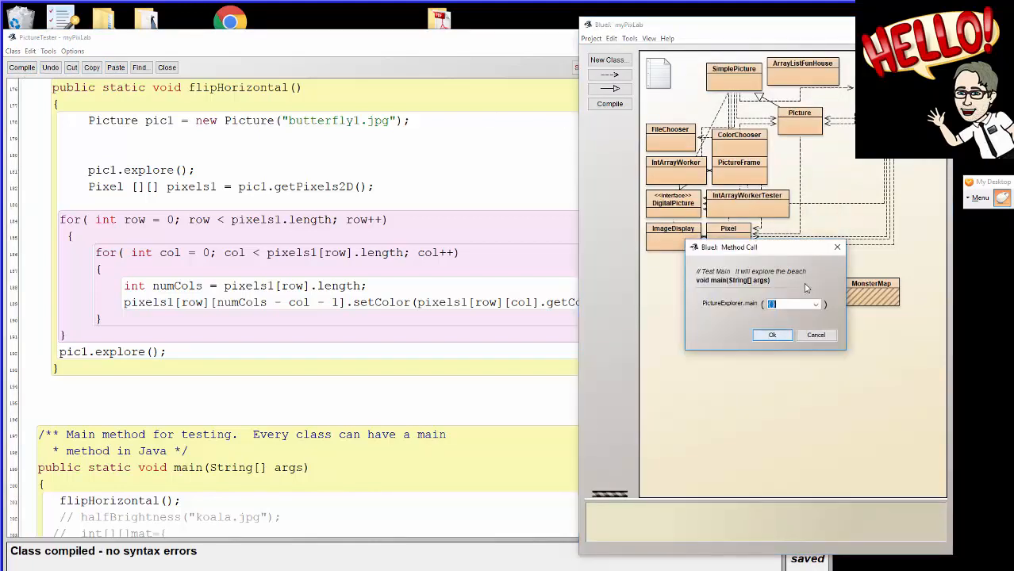
Run main to open the original and the left-right mirrored butterfly1.jpg explorer windows.
click(772, 334)
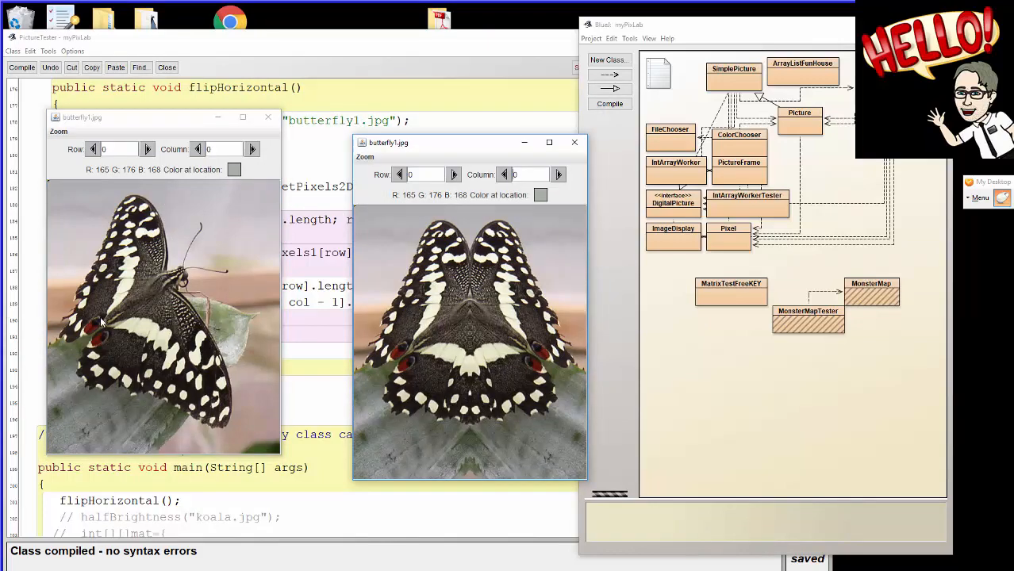
mouse_move(187, 298)
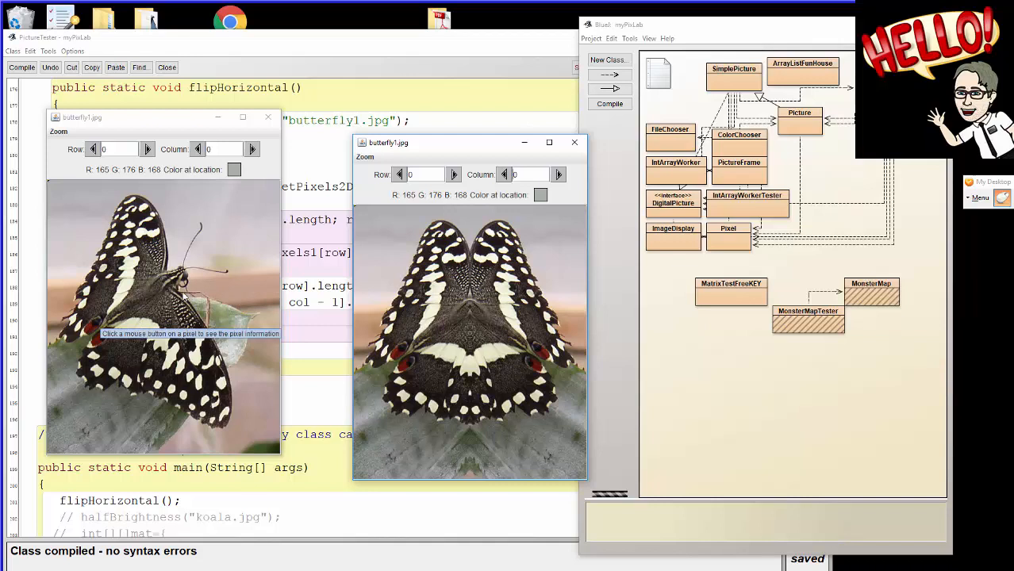
mouse_move(241, 306)
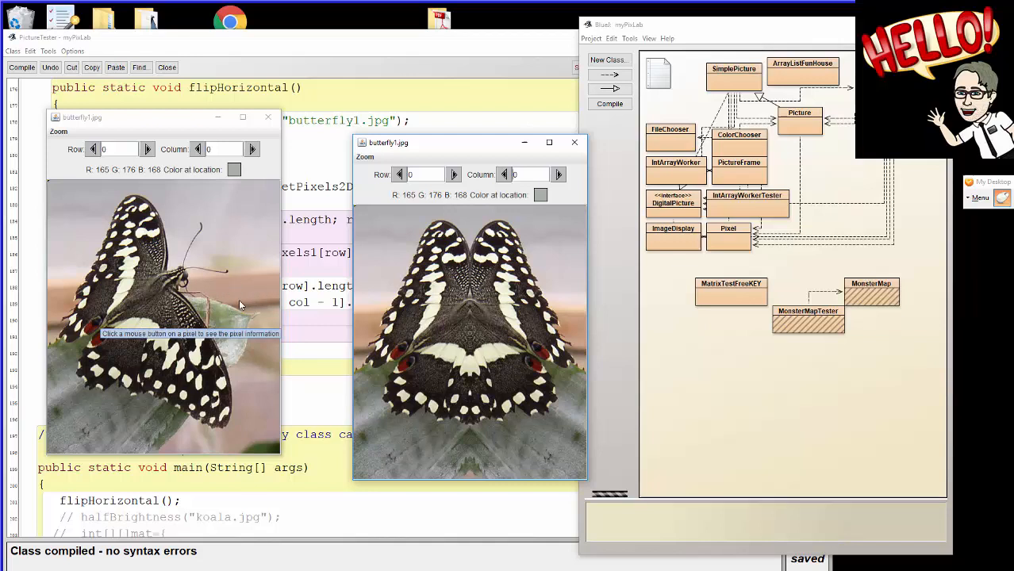
mouse_move(188, 289)
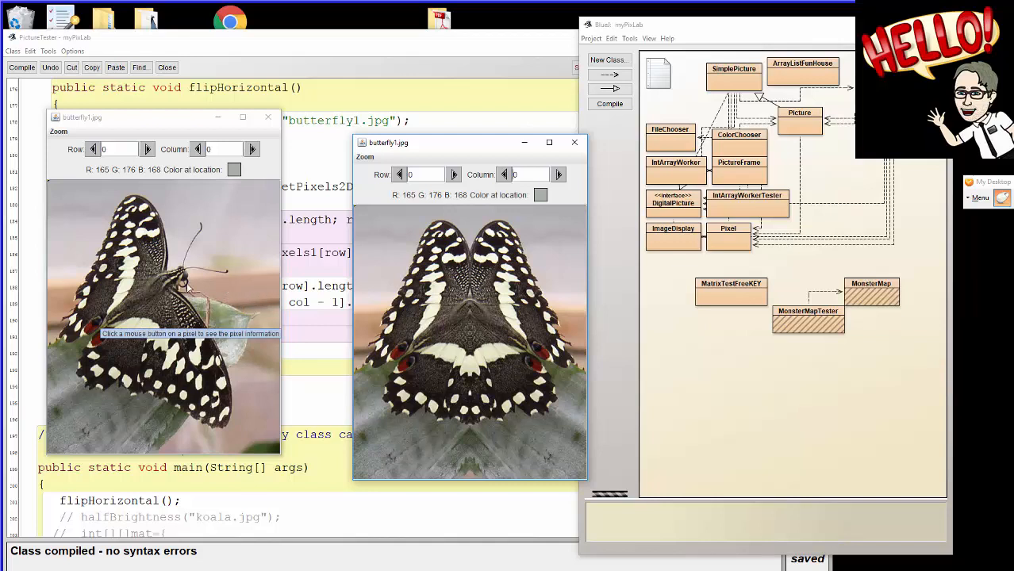
mouse_move(94, 304)
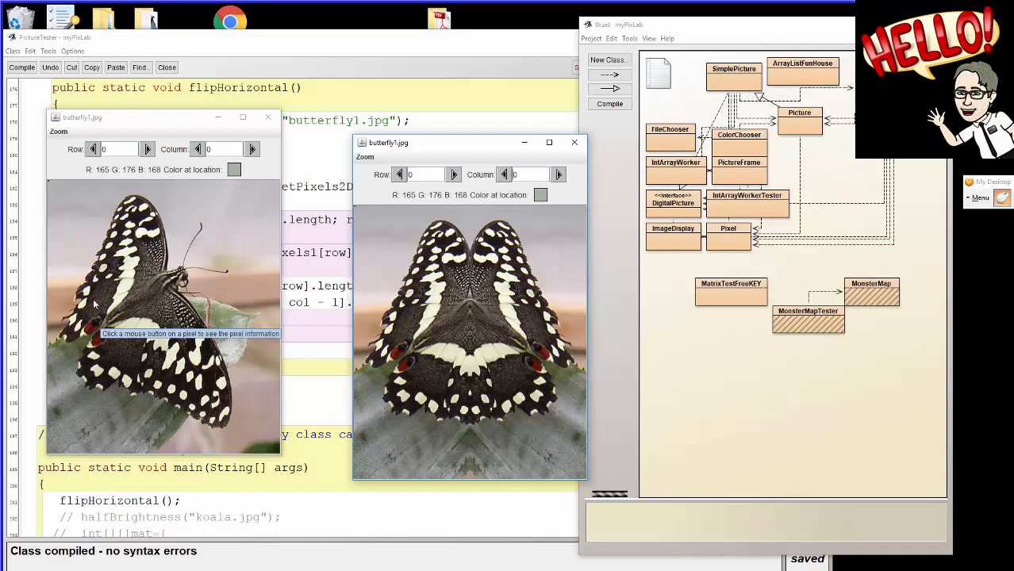
mouse_move(127, 304)
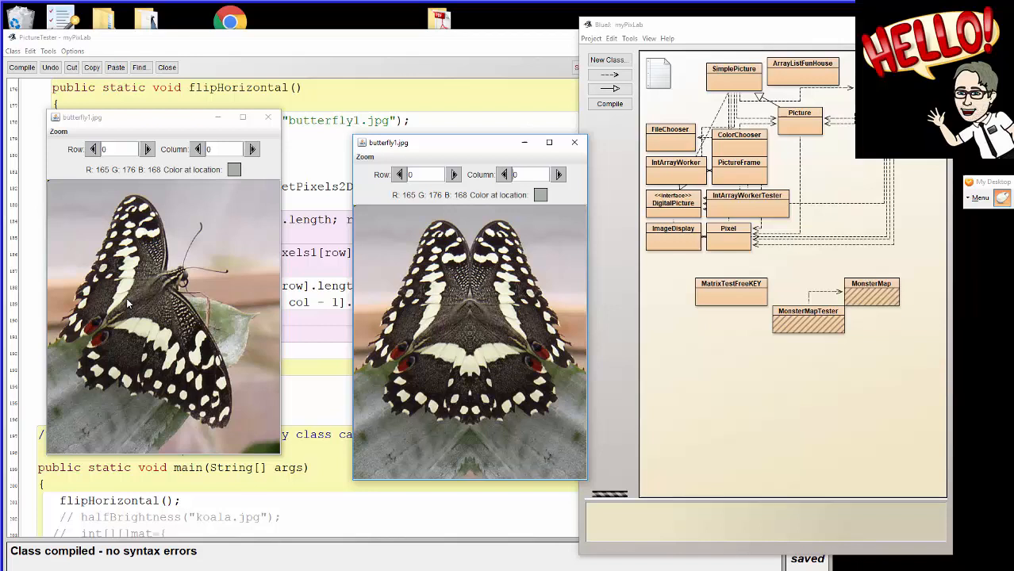
mouse_move(127, 304)
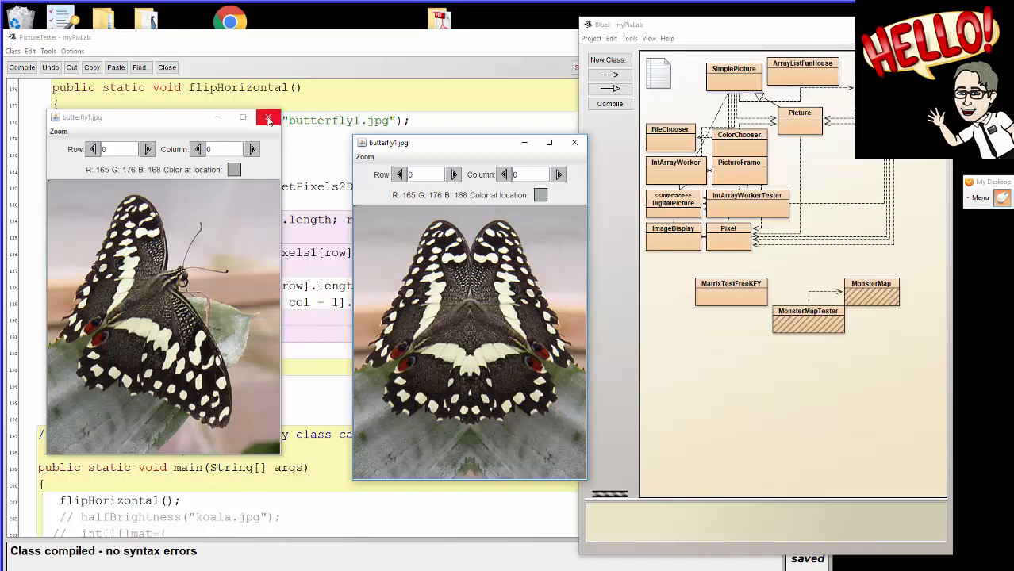
Close the picture viewer and retype the flipHorizontal header name as mysteryMethod.
click(268, 118)
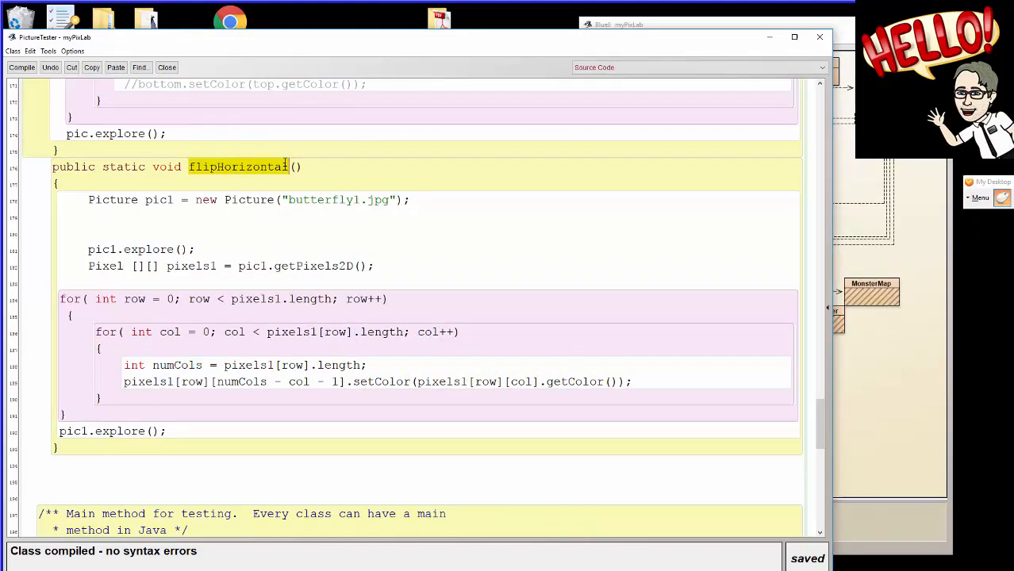
key(Delete)
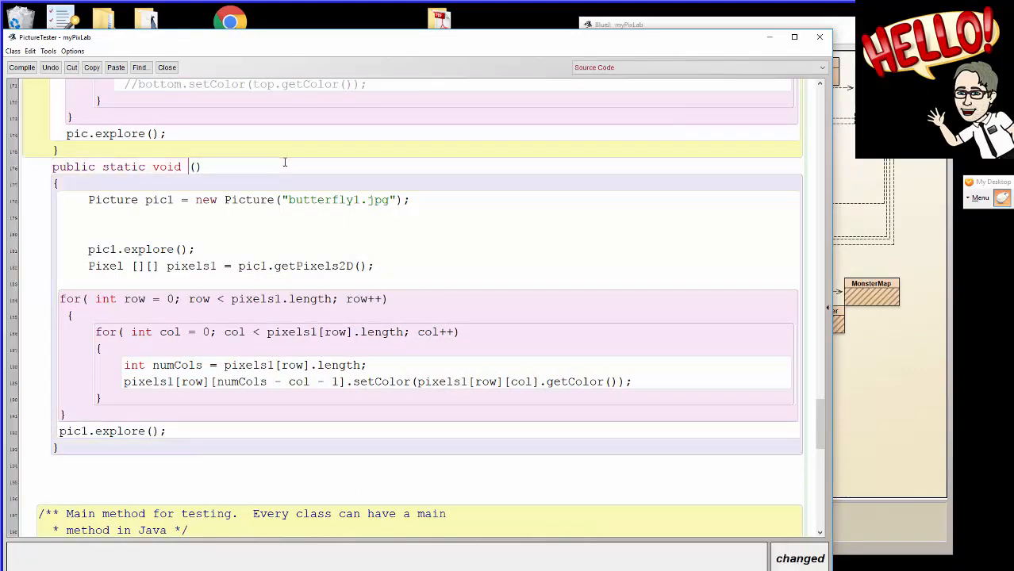
text(mystery)
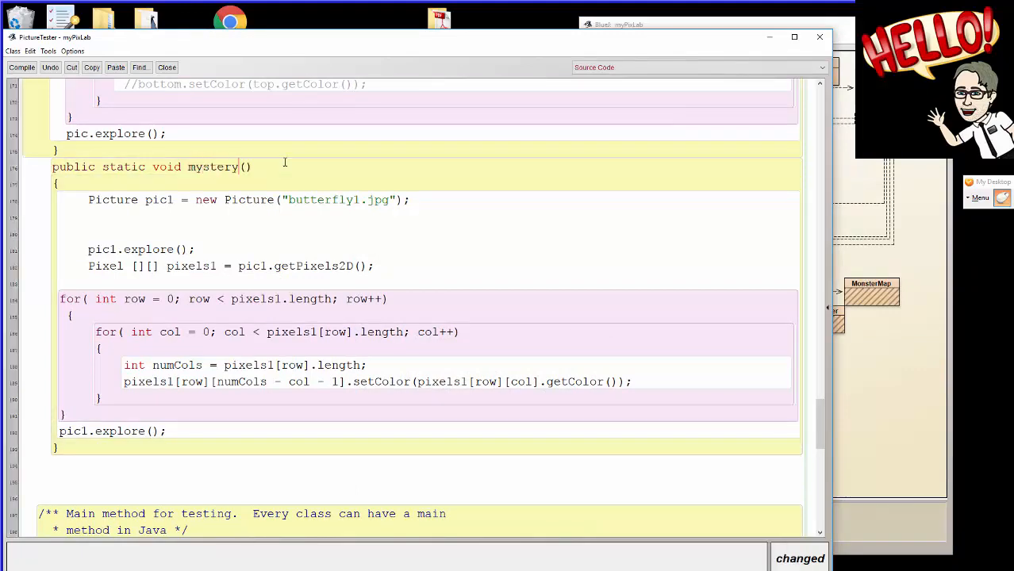
text(Meth)
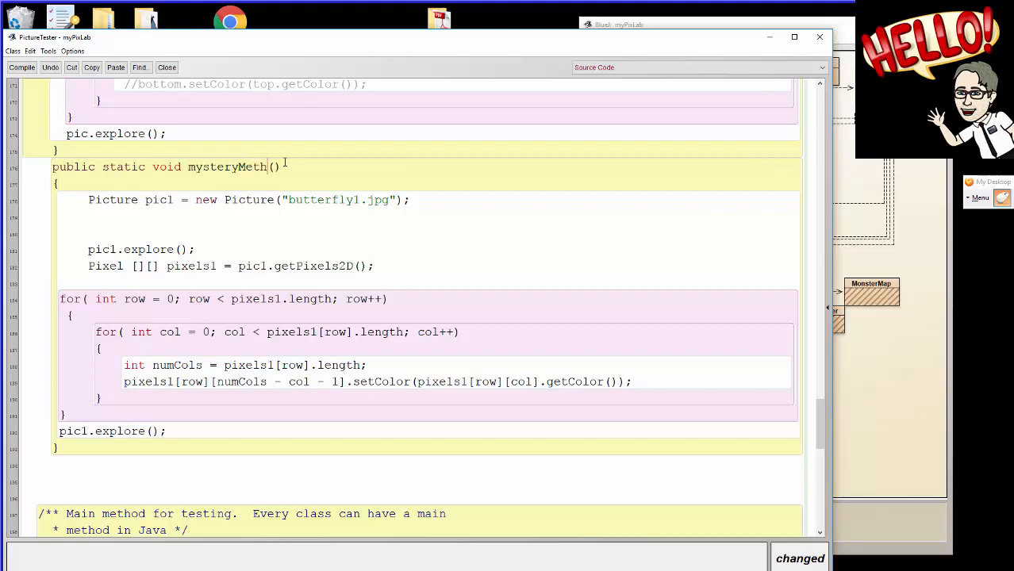
text(od)
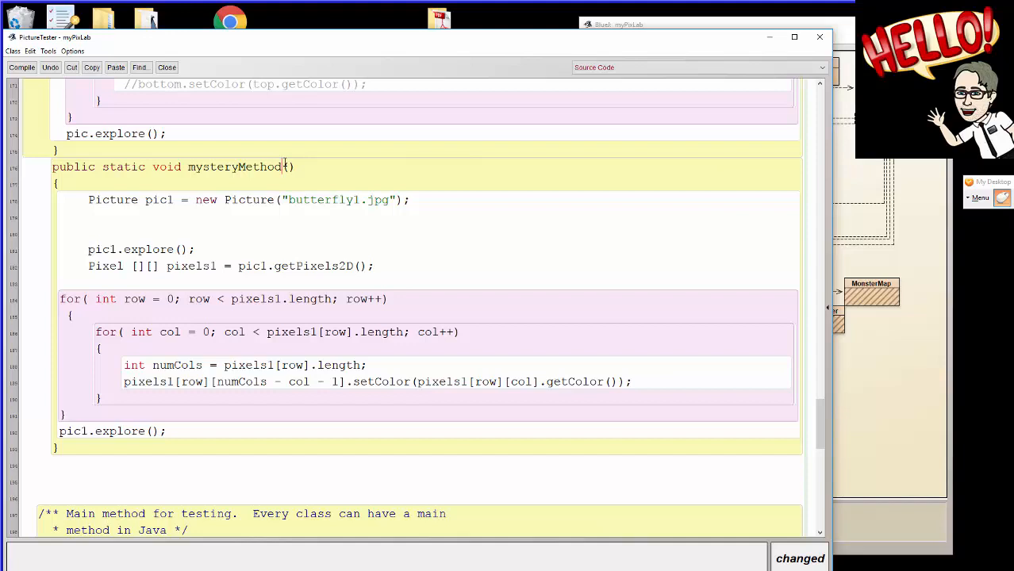
Trim the method name from mysteryMethod down to mystery.
double_click(270, 166)
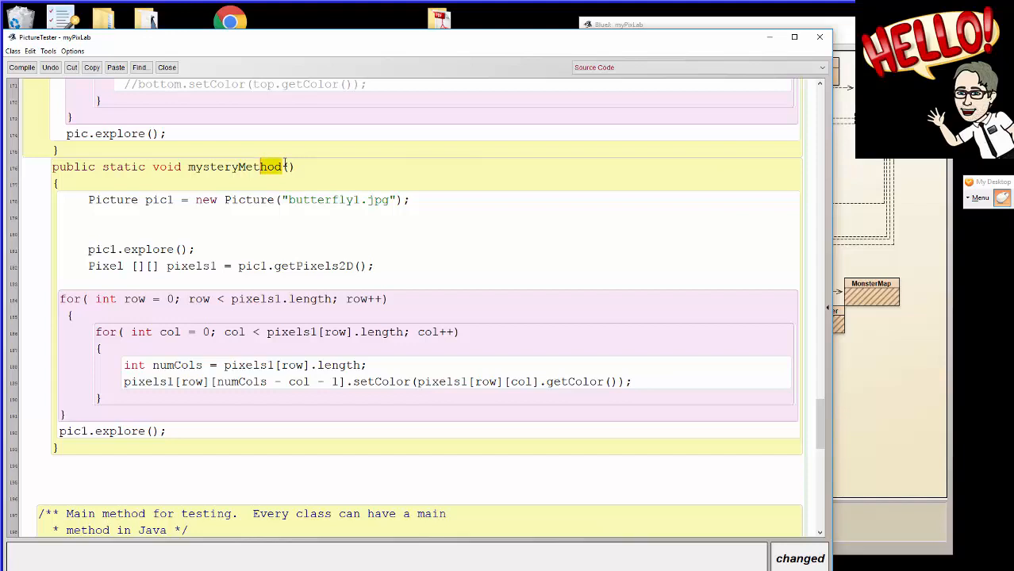
double_click(234, 166)
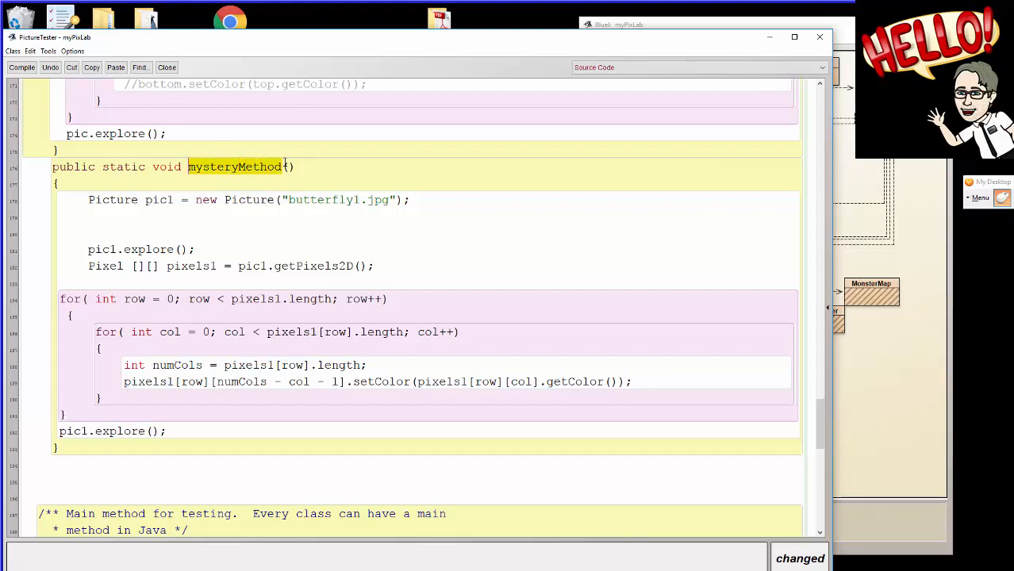
key(Delete)
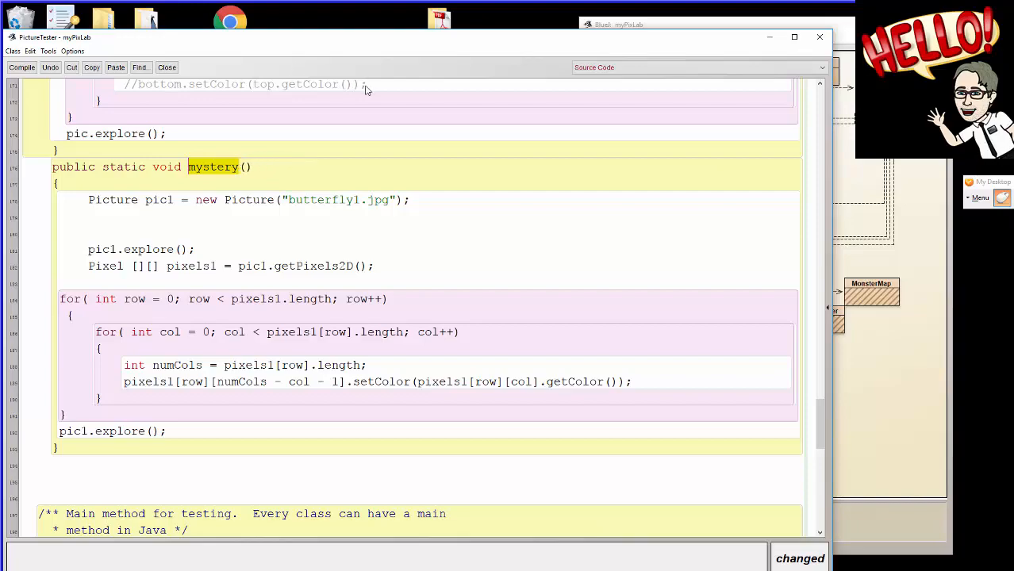